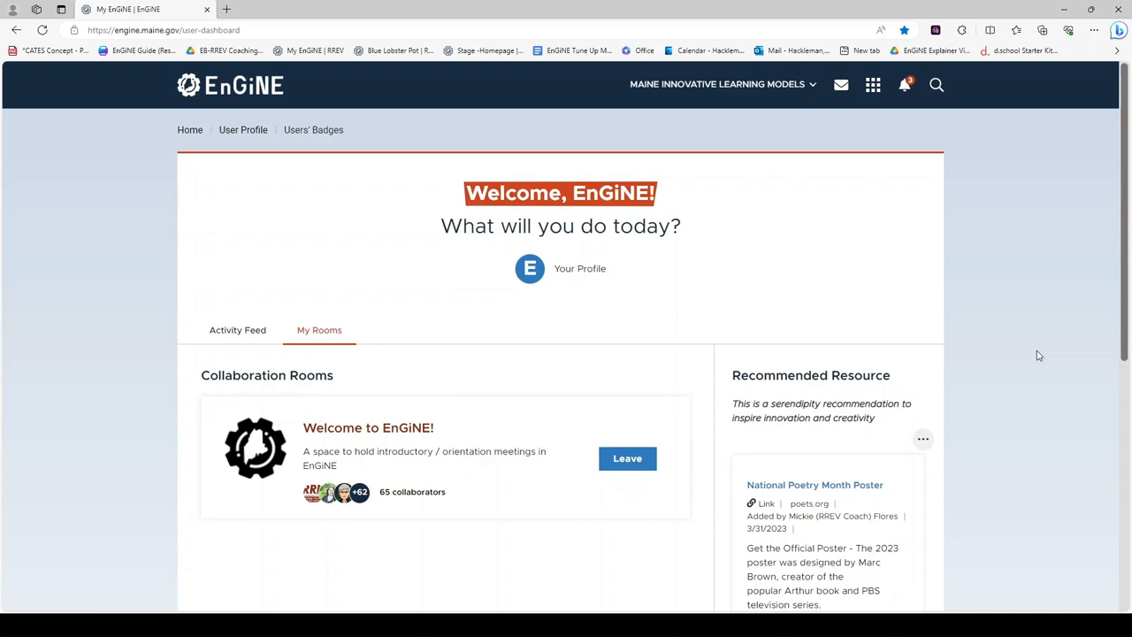
mouse_move(397, 348)
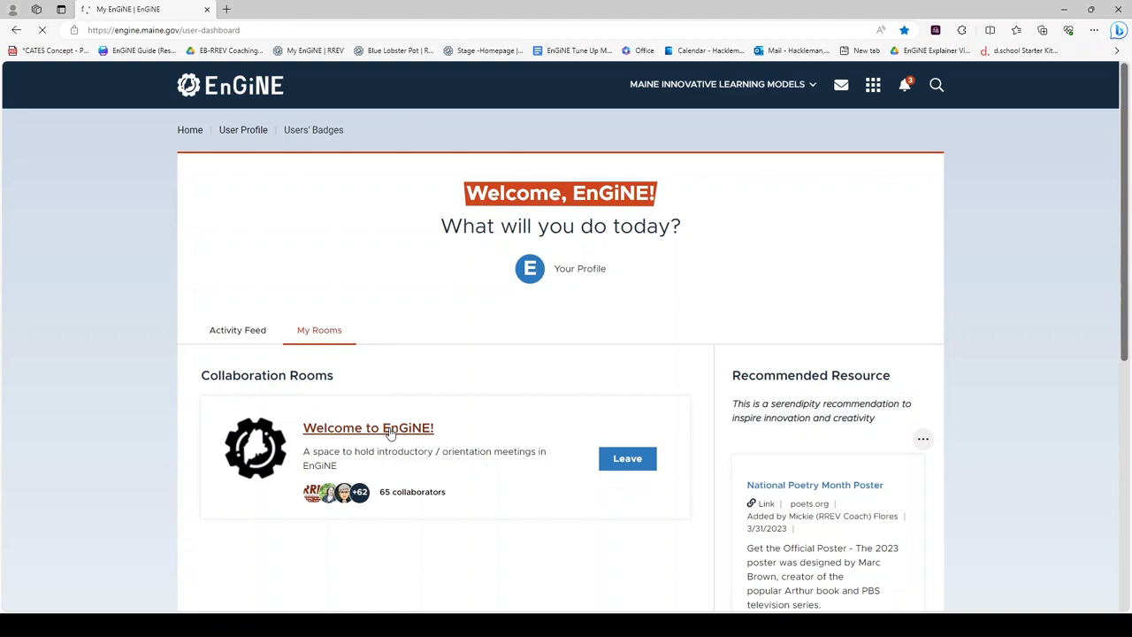
Open the Welcome to EnGiNE! room and show its whiteboards list
left_click(368, 428)
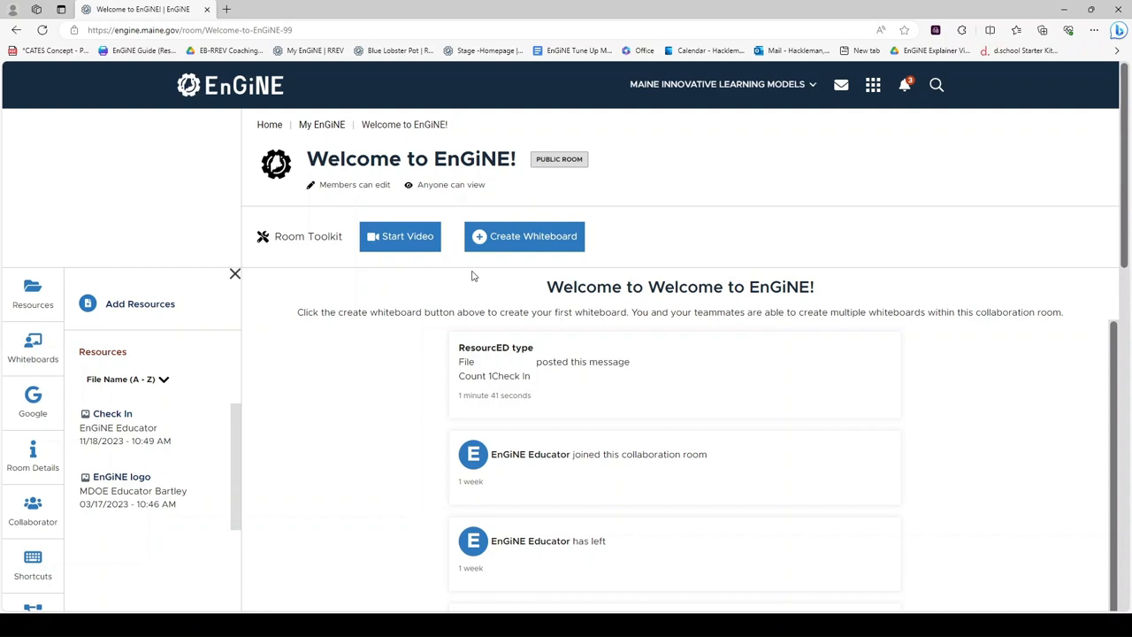
mouse_move(537, 236)
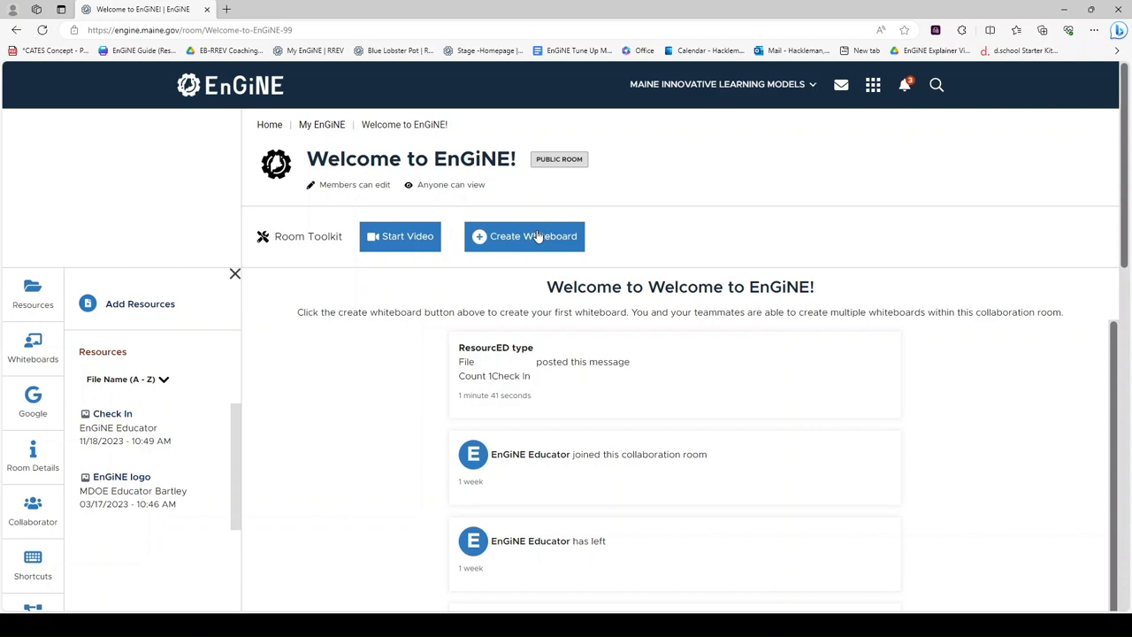
mouse_move(33, 336)
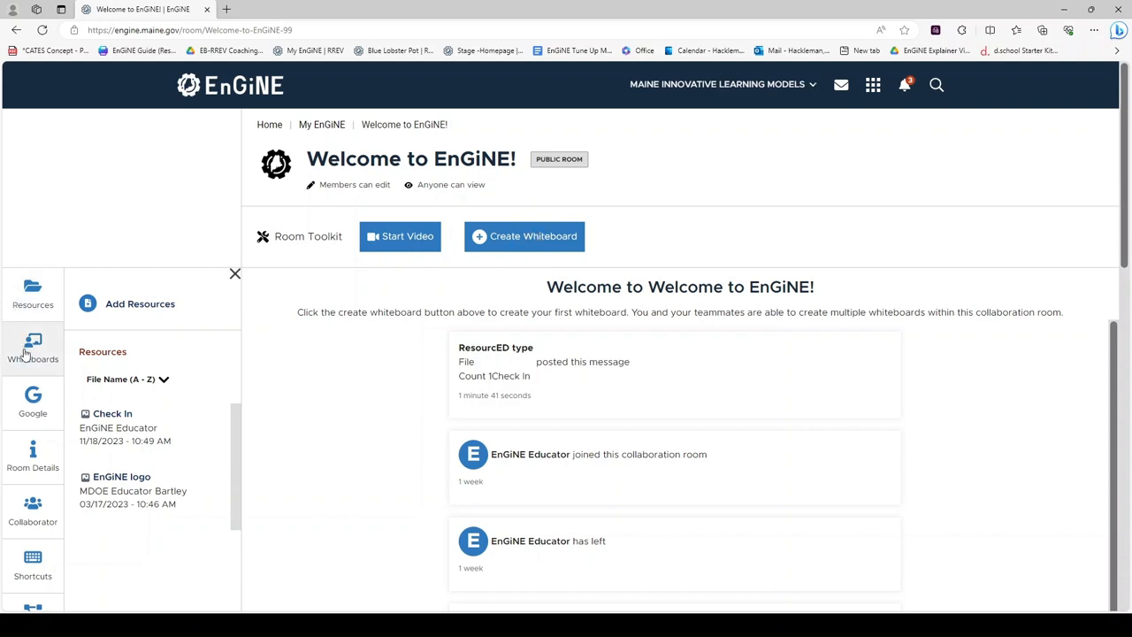
left_click(33, 342)
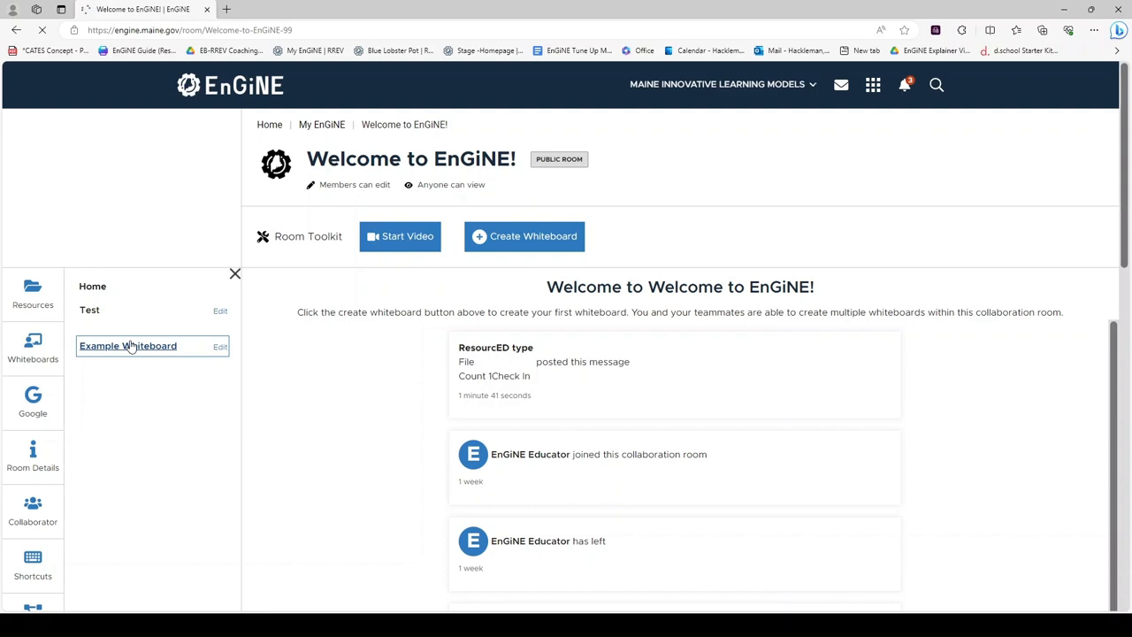
Open Example Whiteboard from the room's whiteboards list
left_click(127, 346)
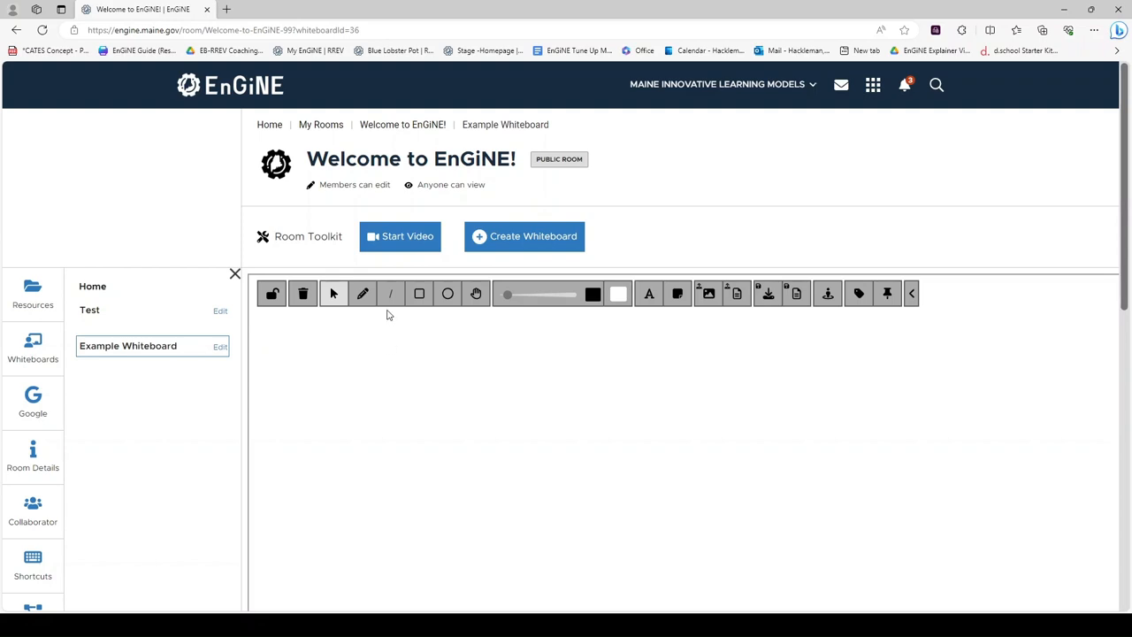
mouse_move(400, 237)
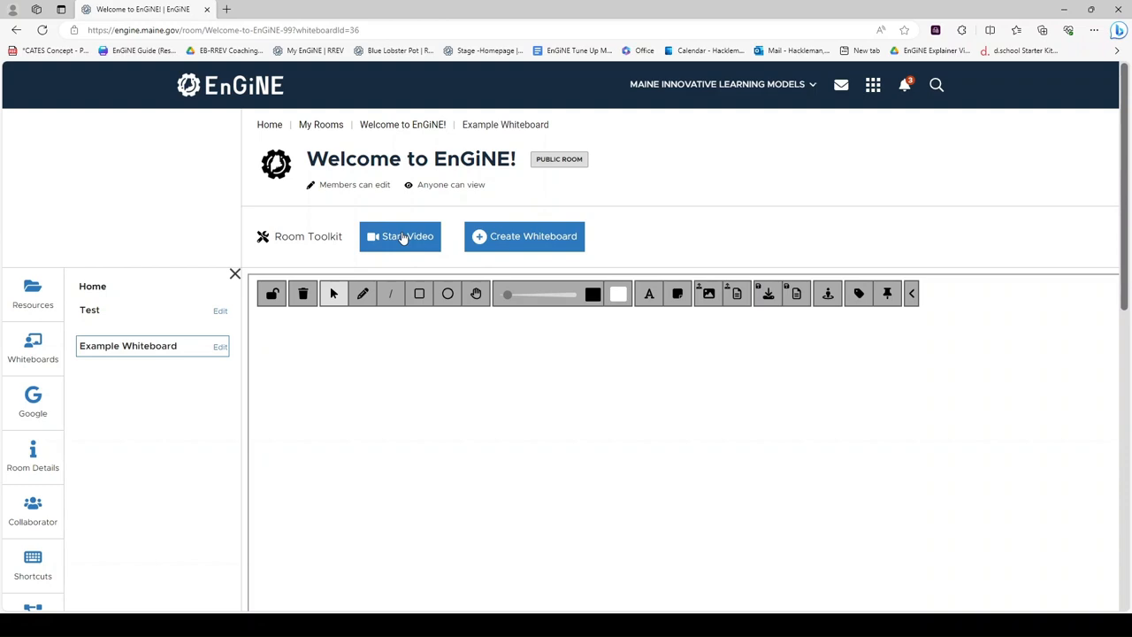
Start the room's Jitsi video call, then return to the Welcome to EnGiNE! tab
left_click(400, 236)
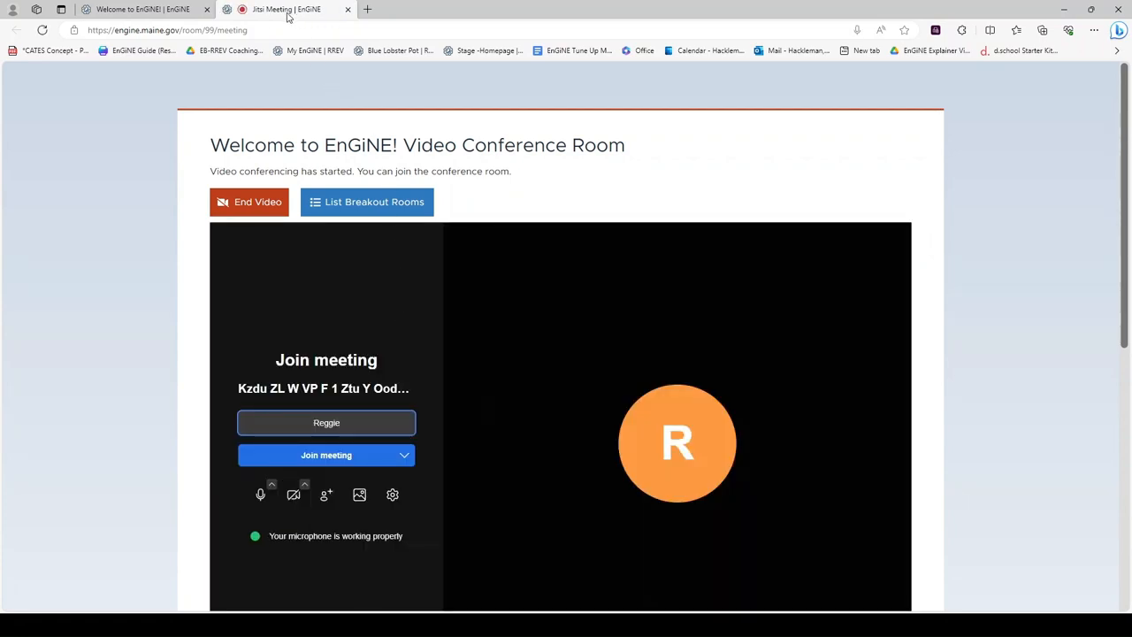
left_click(142, 10)
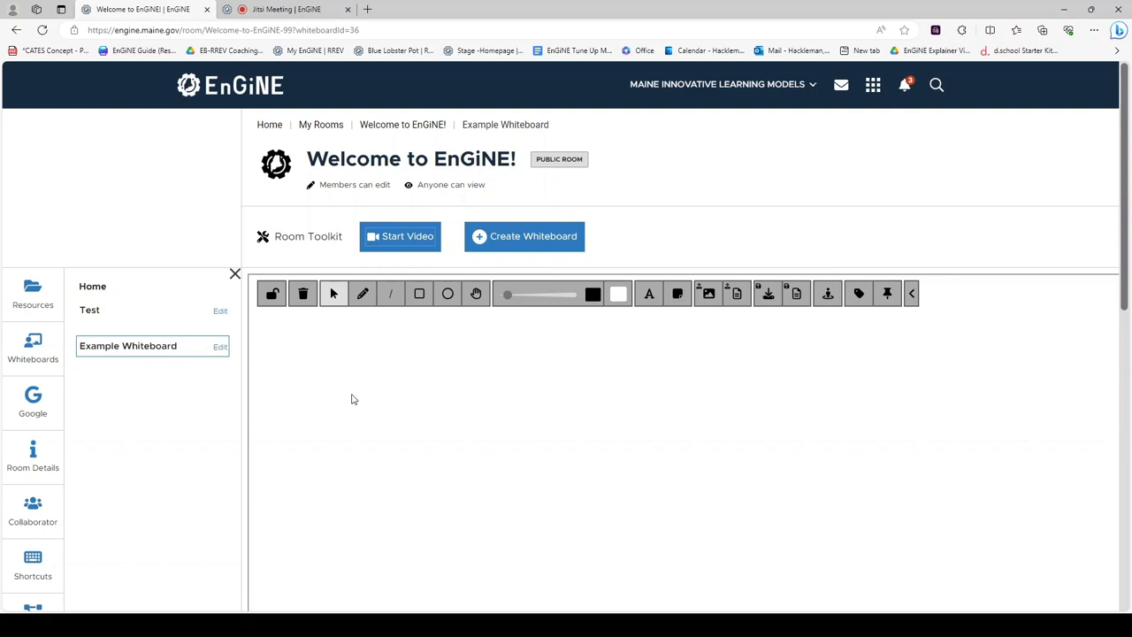
mouse_move(264, 319)
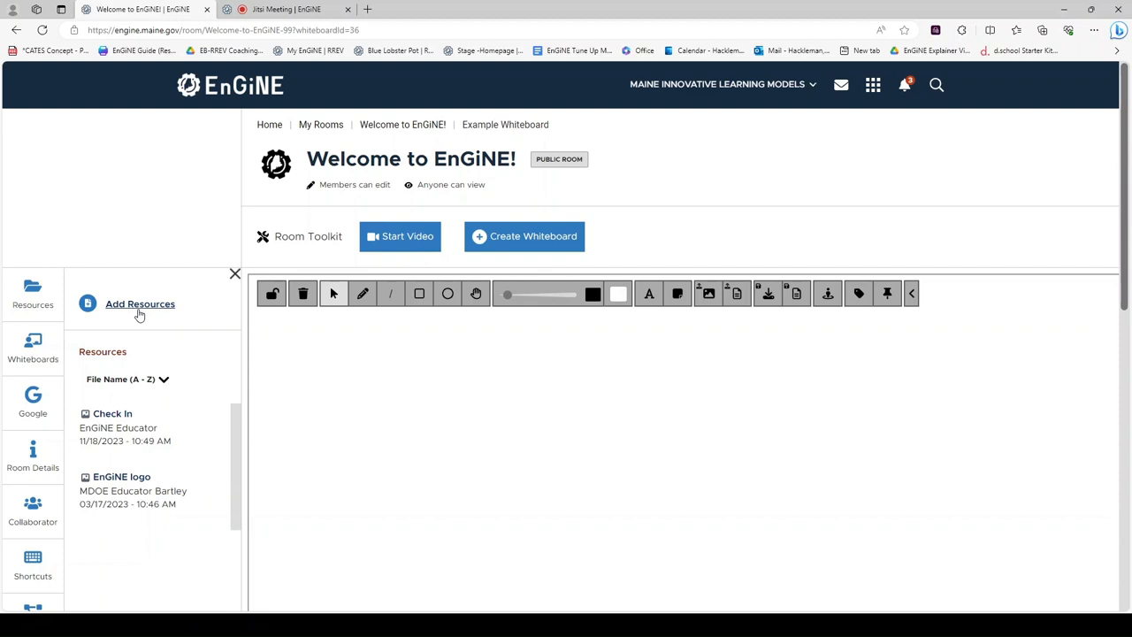
mouse_move(125, 321)
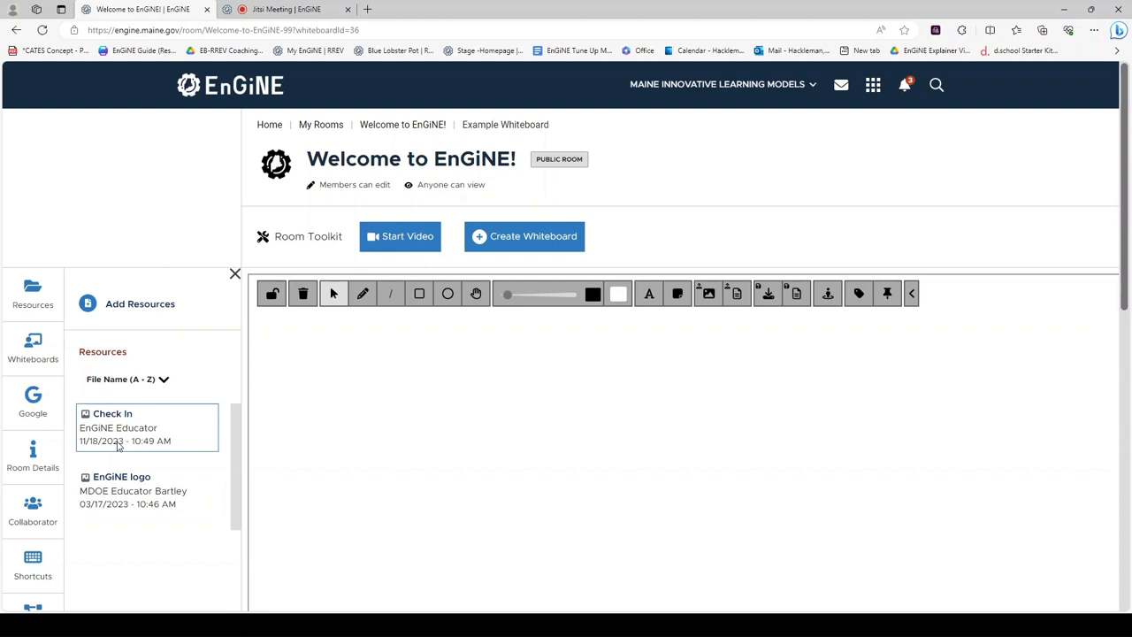
mouse_move(118, 432)
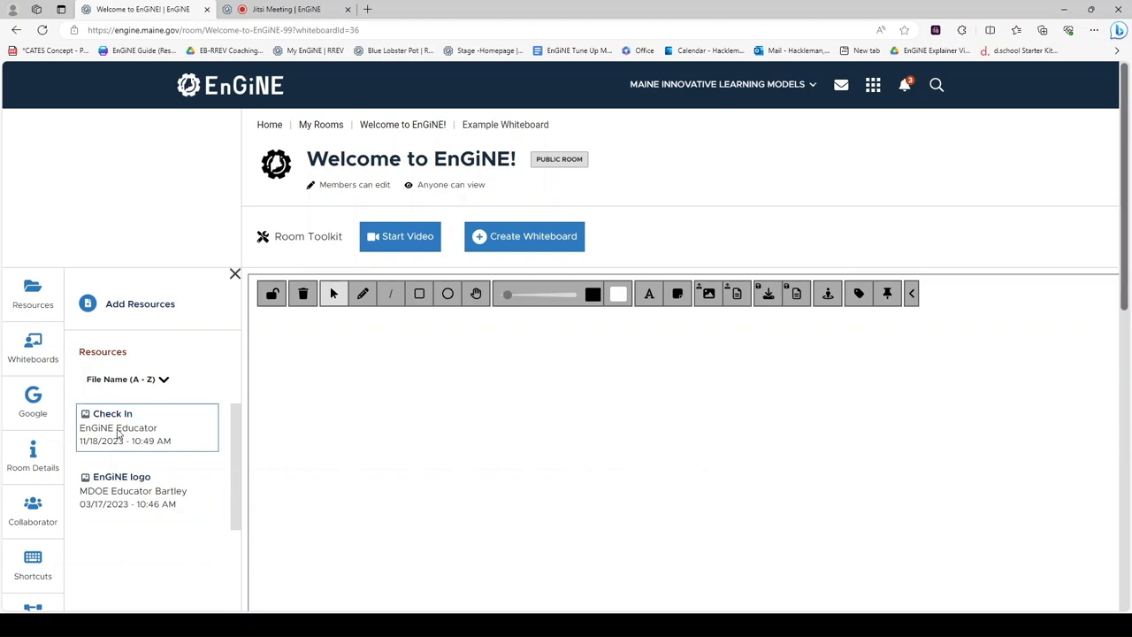
Preview the EnGiNE logo resource, move it up and left, and add it to the canvas
left_click(124, 491)
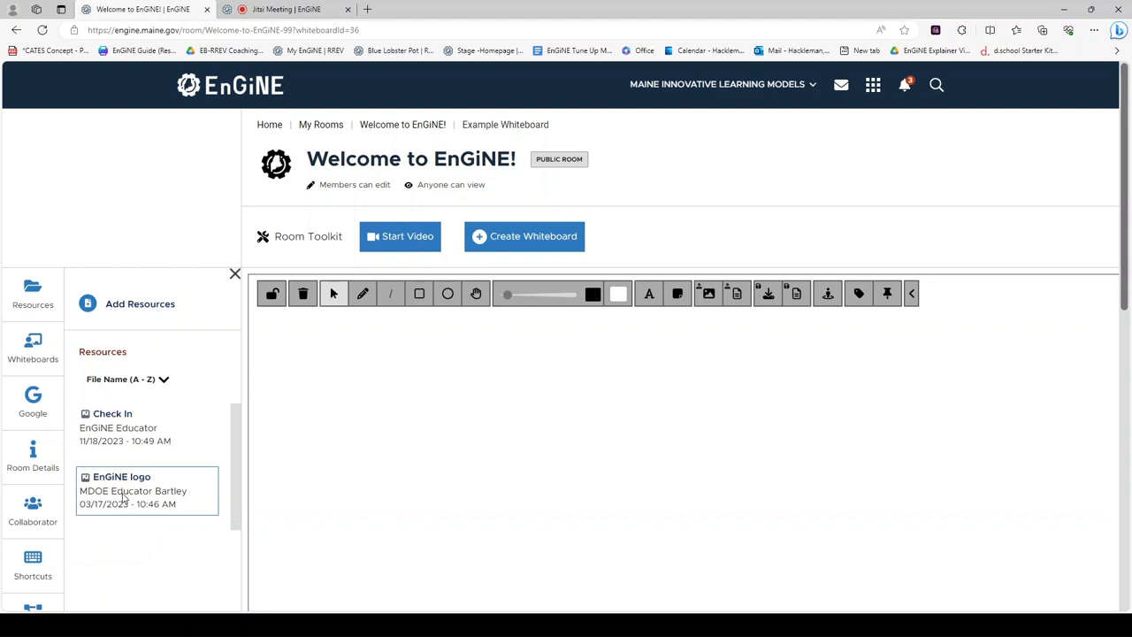
mouse_move(387, 449)
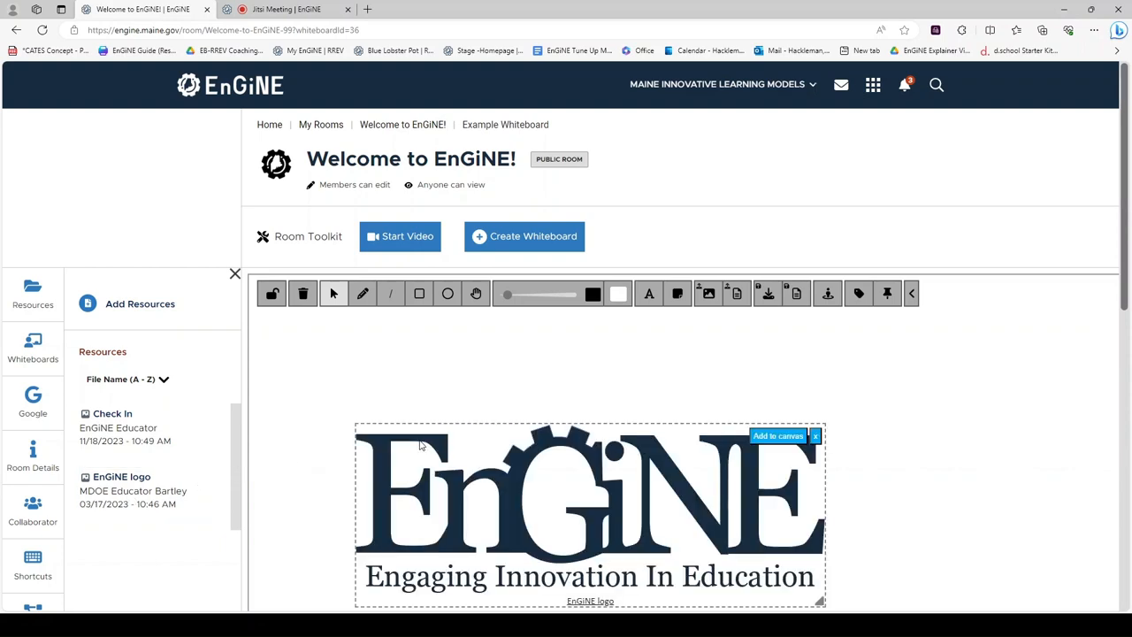
mouse_move(550, 478)
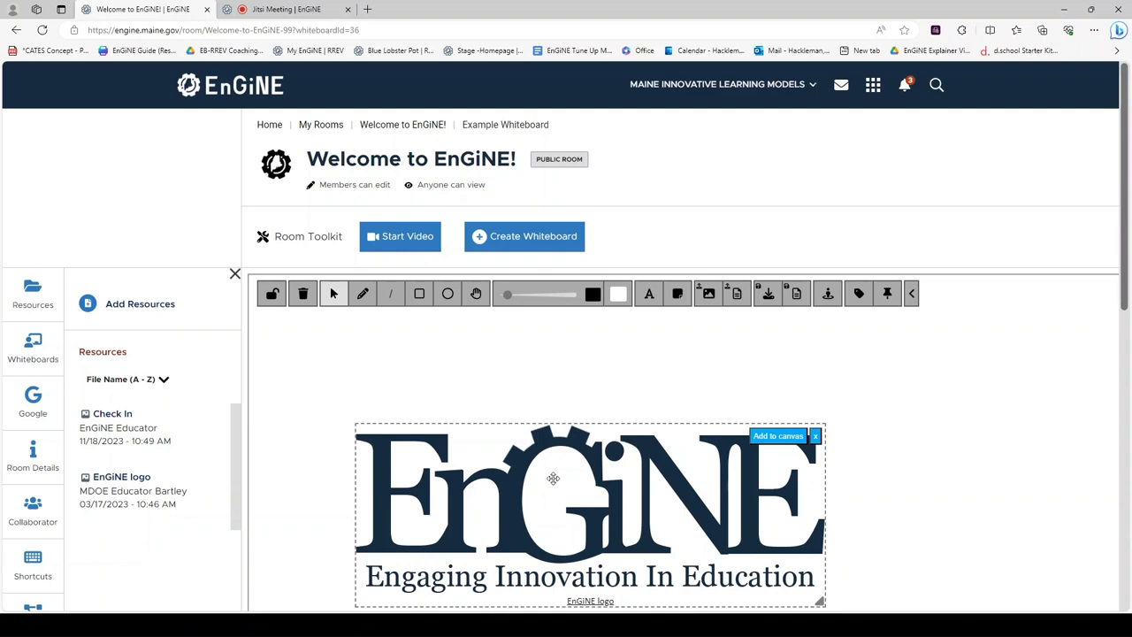
left_click_drag(553, 478, 520, 386)
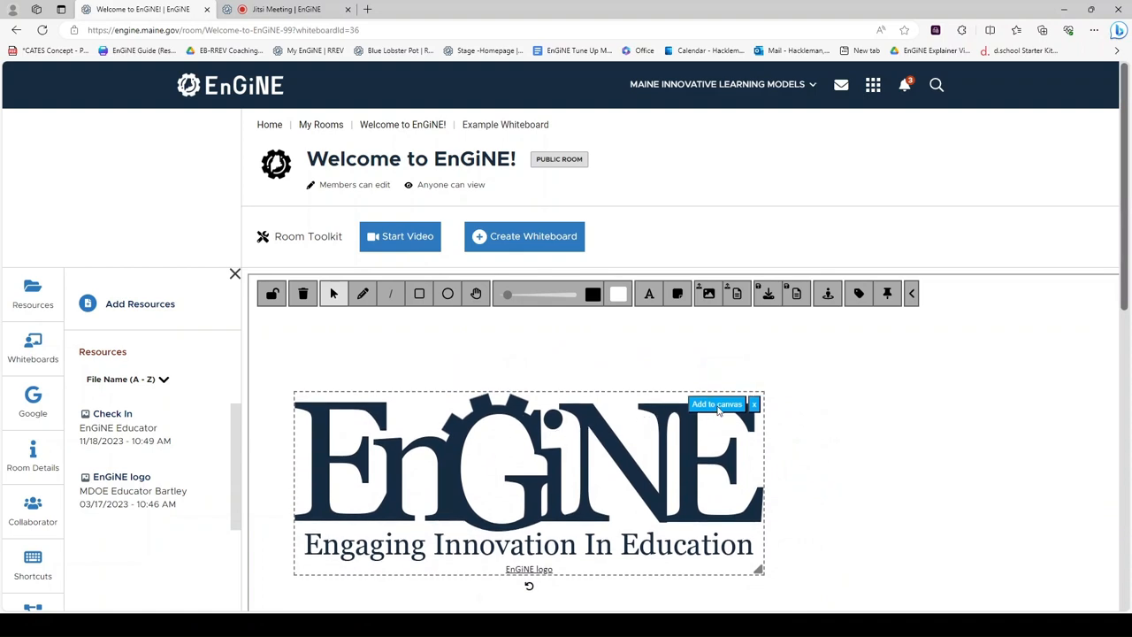
left_click(716, 404)
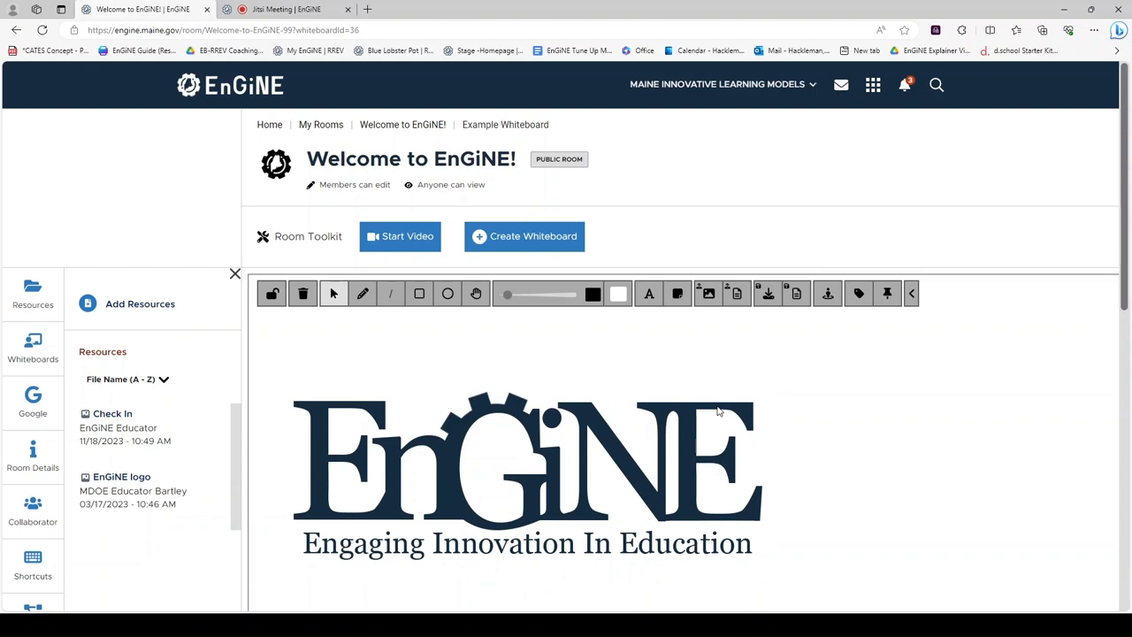
mouse_move(576, 440)
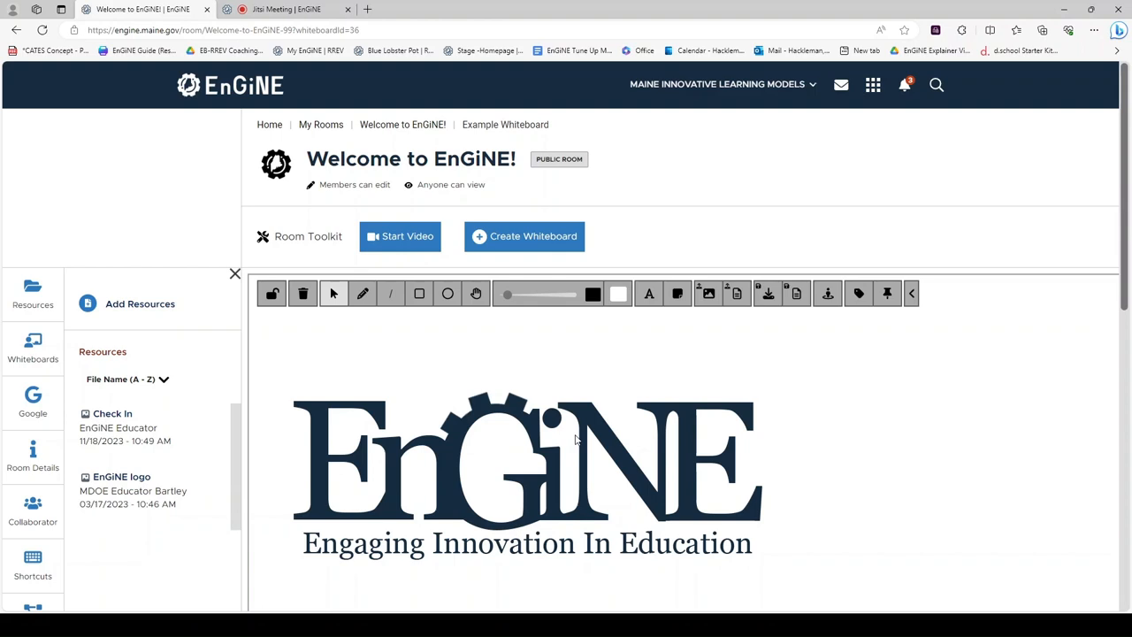
Delete the EnGiNE logo image from the whiteboard via its context menu
left_click(575, 439)
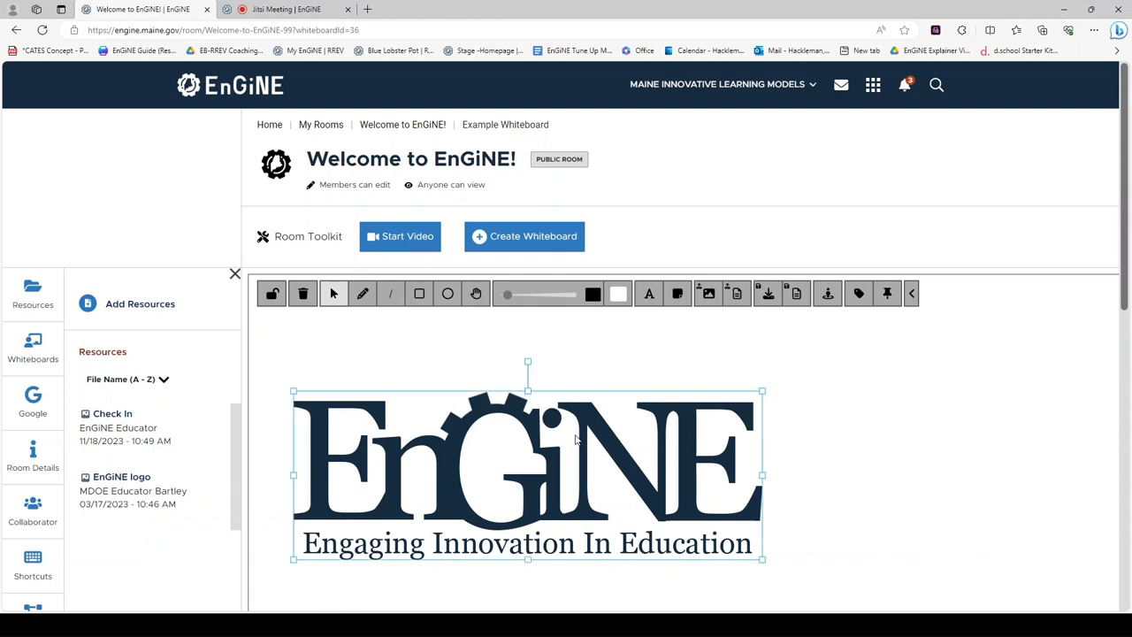
right_click(575, 437)
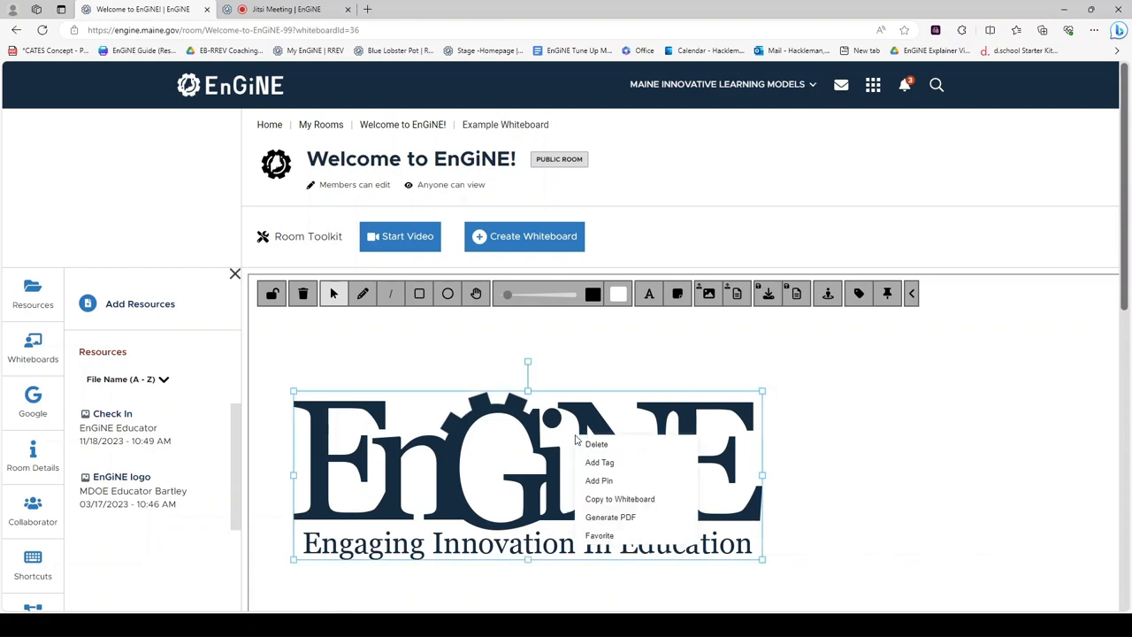
left_click(596, 443)
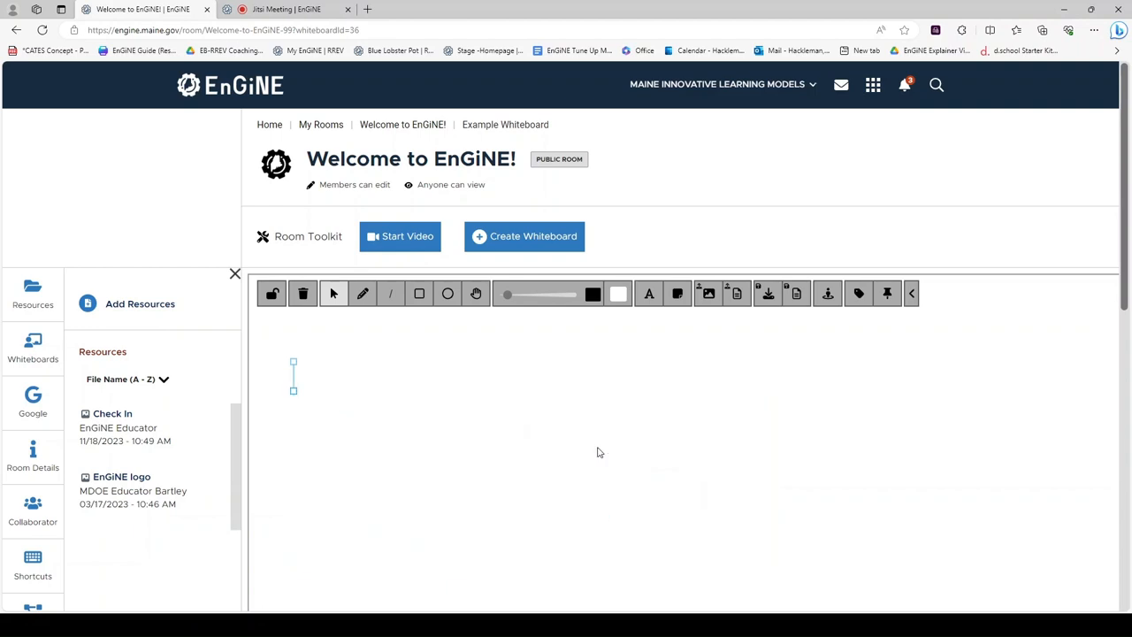
mouse_move(323, 354)
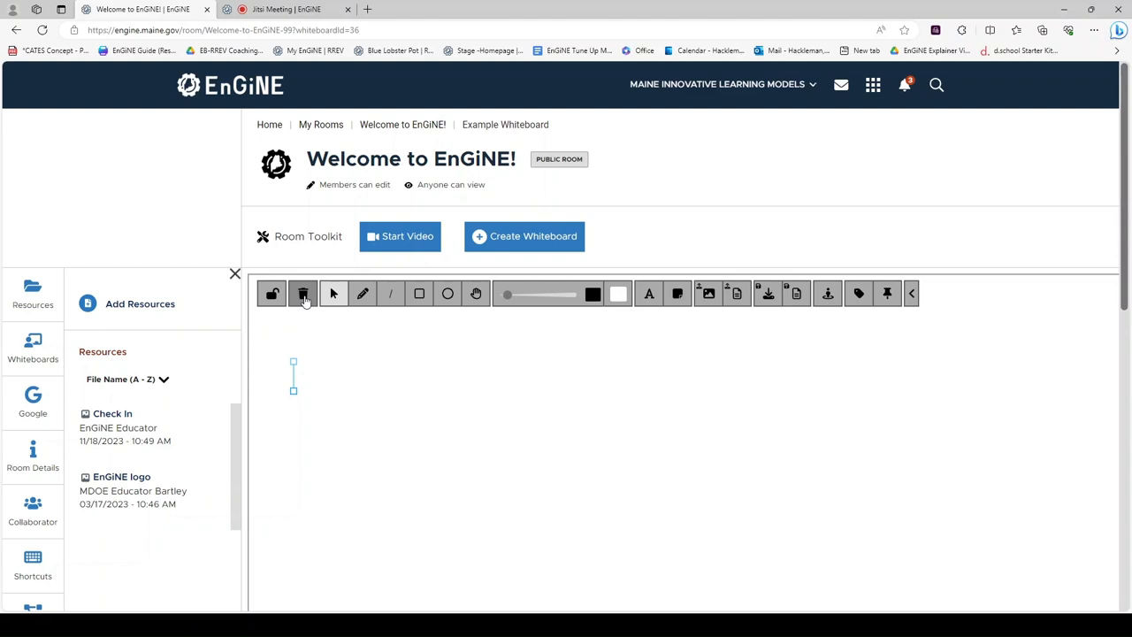
mouse_move(394, 351)
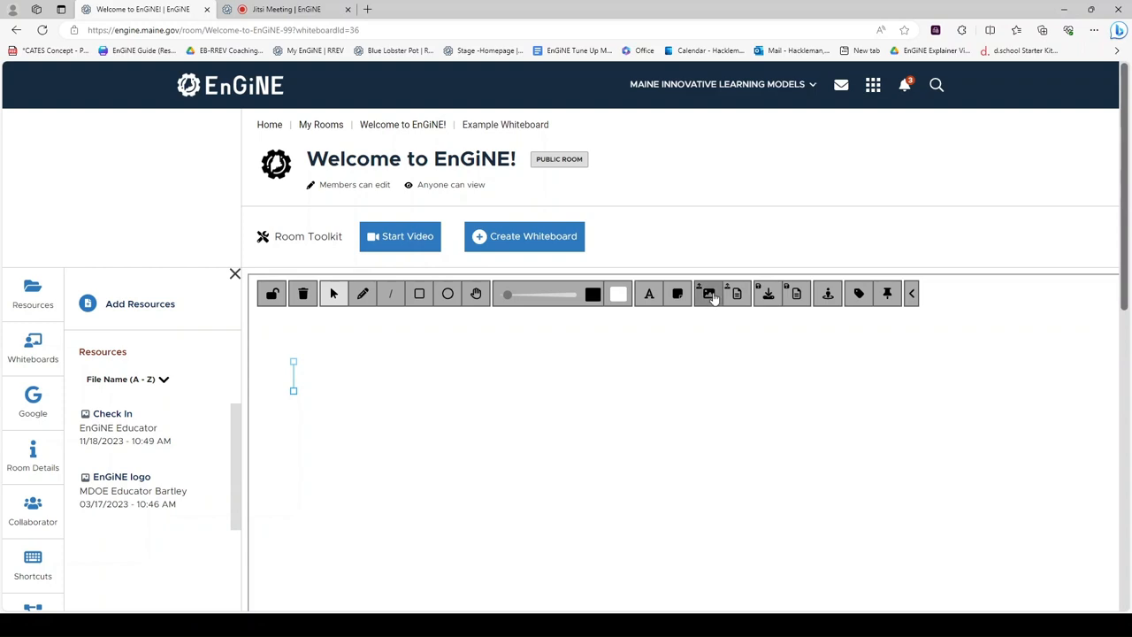
Add the battery/excitement check-in quadrant image, move it left, and draw it to the canvas
left_click(707, 293)
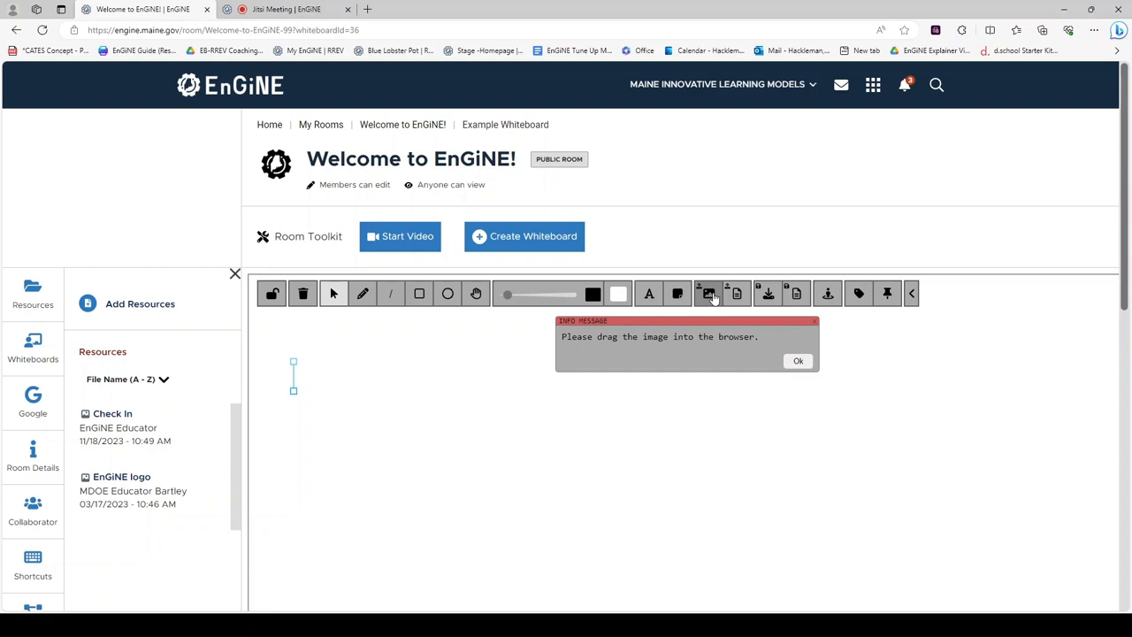
mouse_move(714, 348)
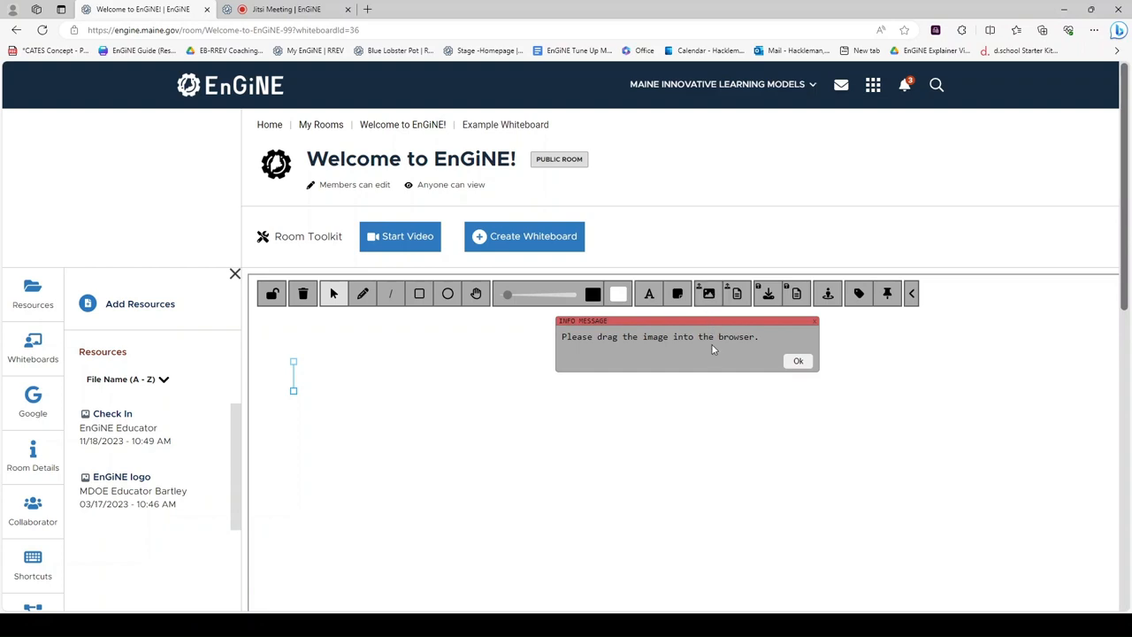
left_click(798, 361)
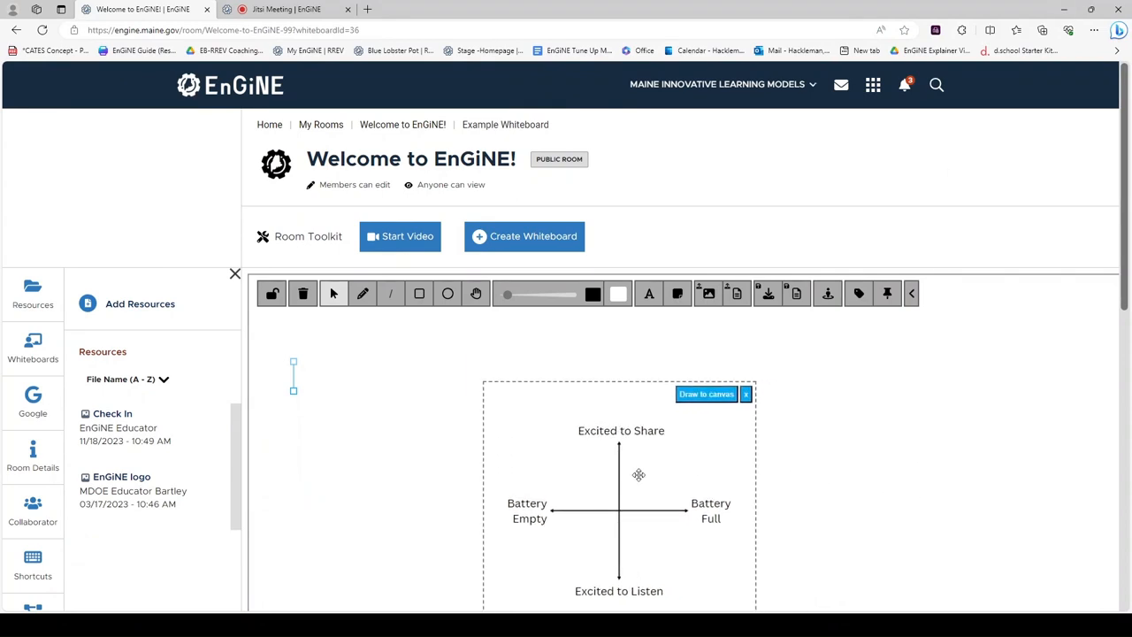
left_click_drag(639, 475, 482, 439)
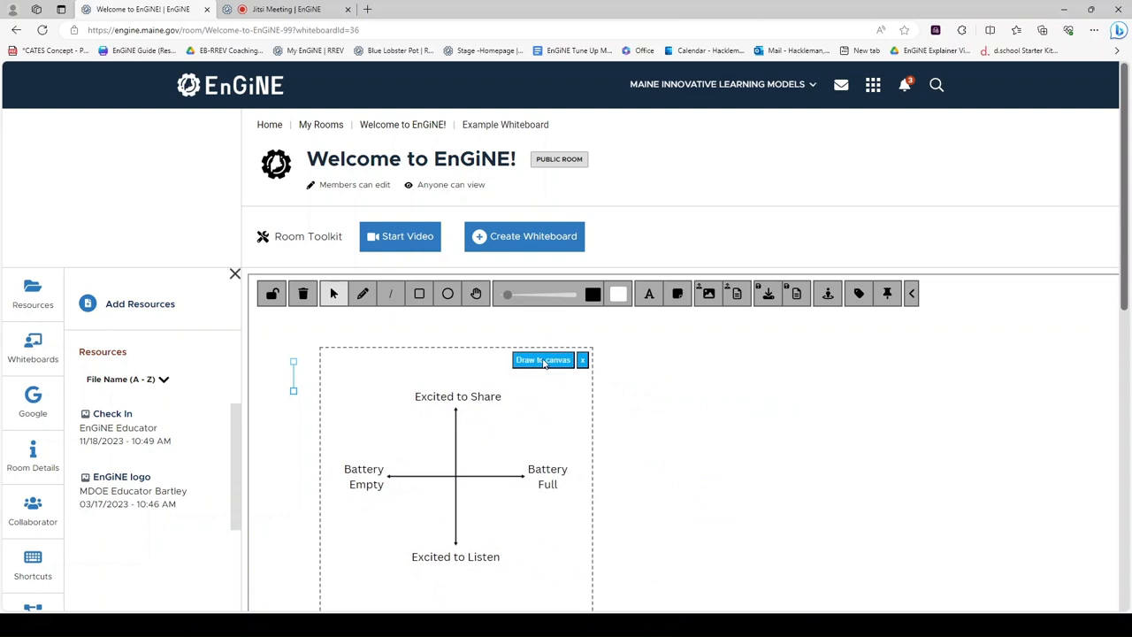
left_click(582, 360)
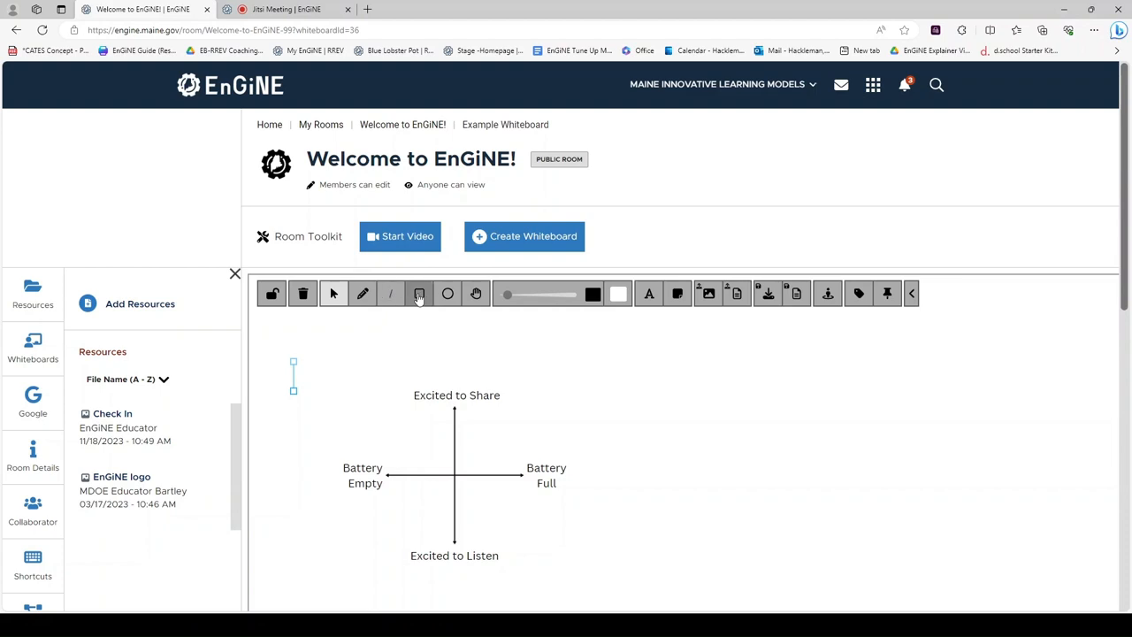
mouse_move(447, 293)
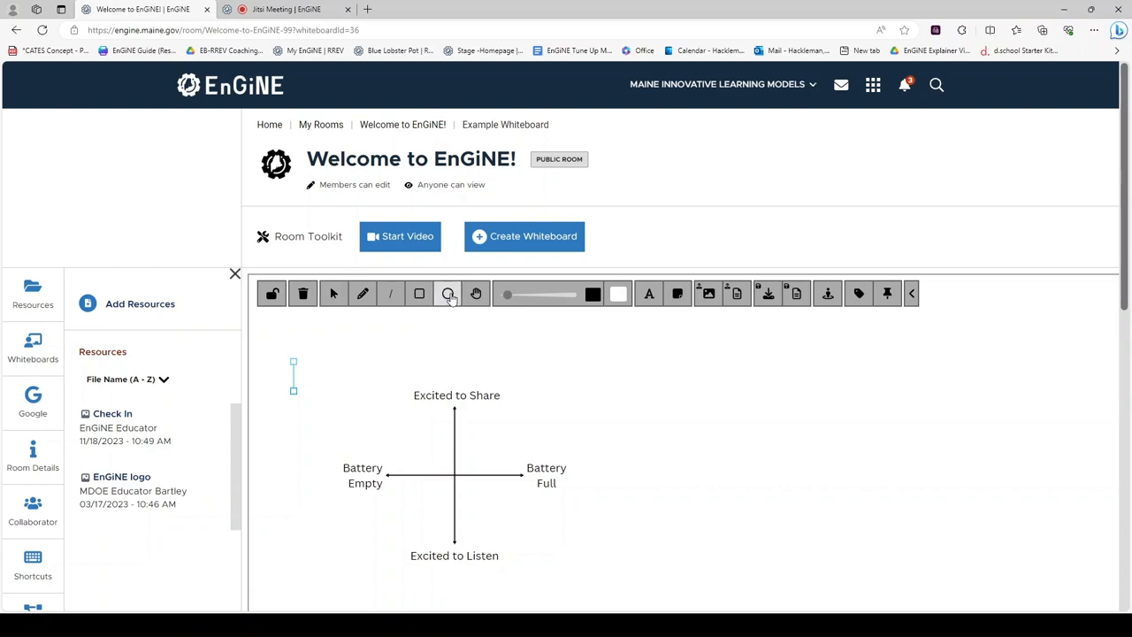
Select the circle tool on the whiteboard toolbar
left_click(448, 293)
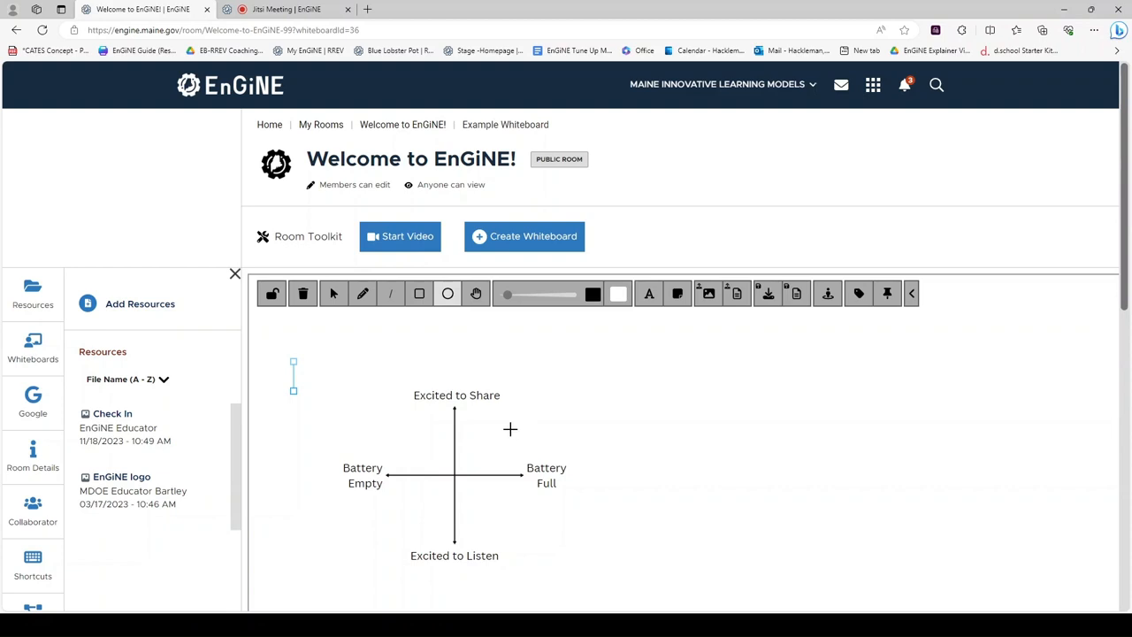
mouse_move(486, 449)
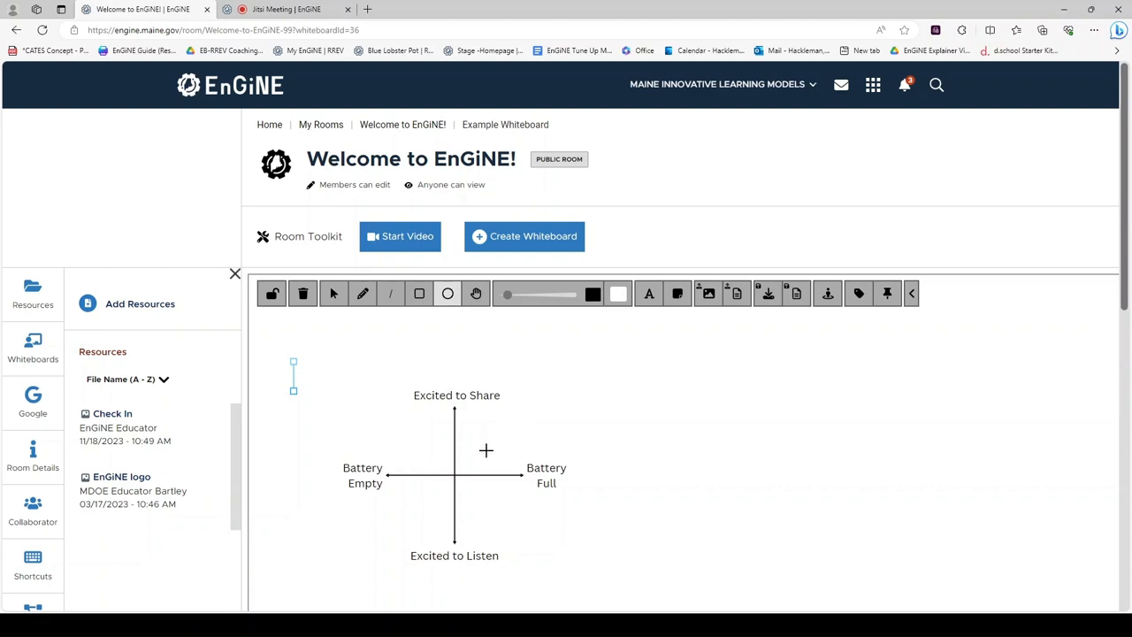
mouse_move(479, 411)
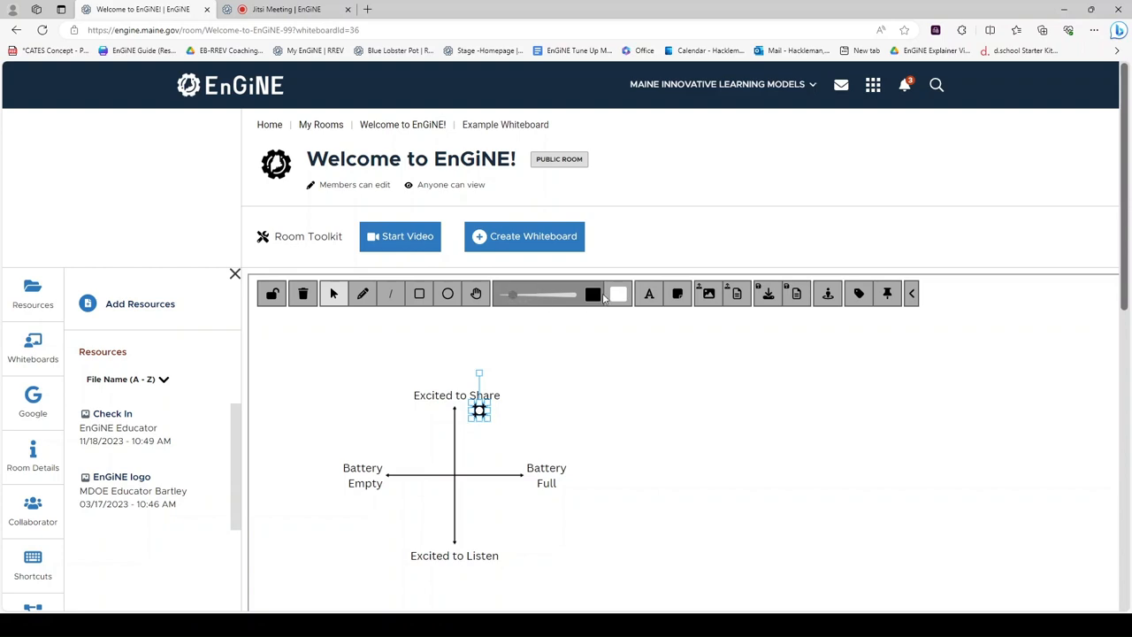
Give the dot near Excited to Share a red outline and turquoise fill
left_click(592, 293)
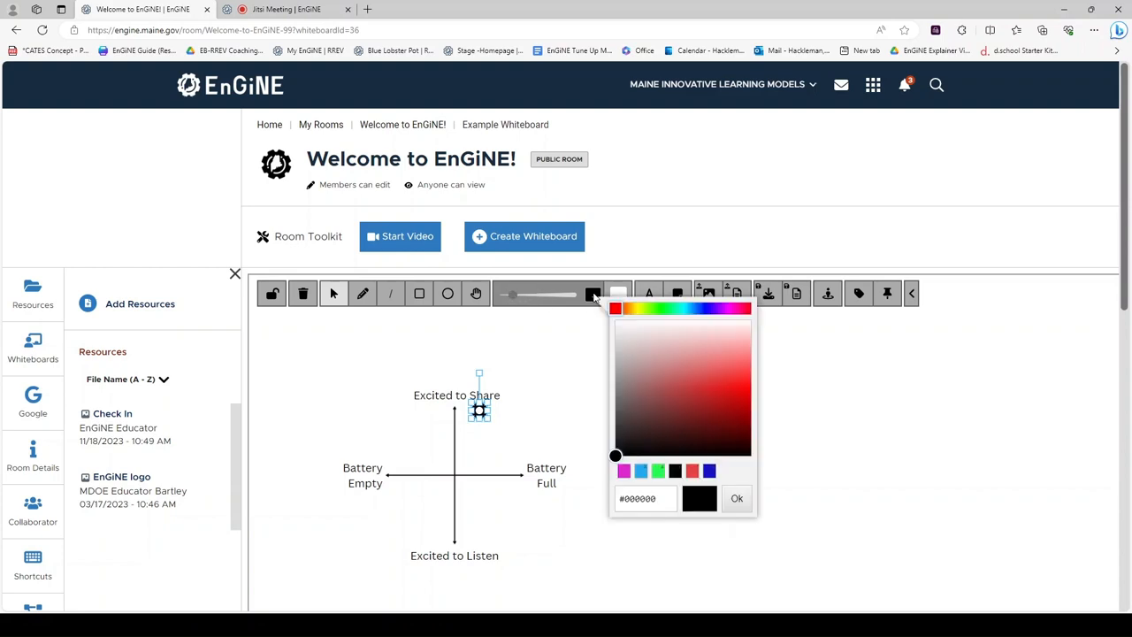
mouse_move(720, 391)
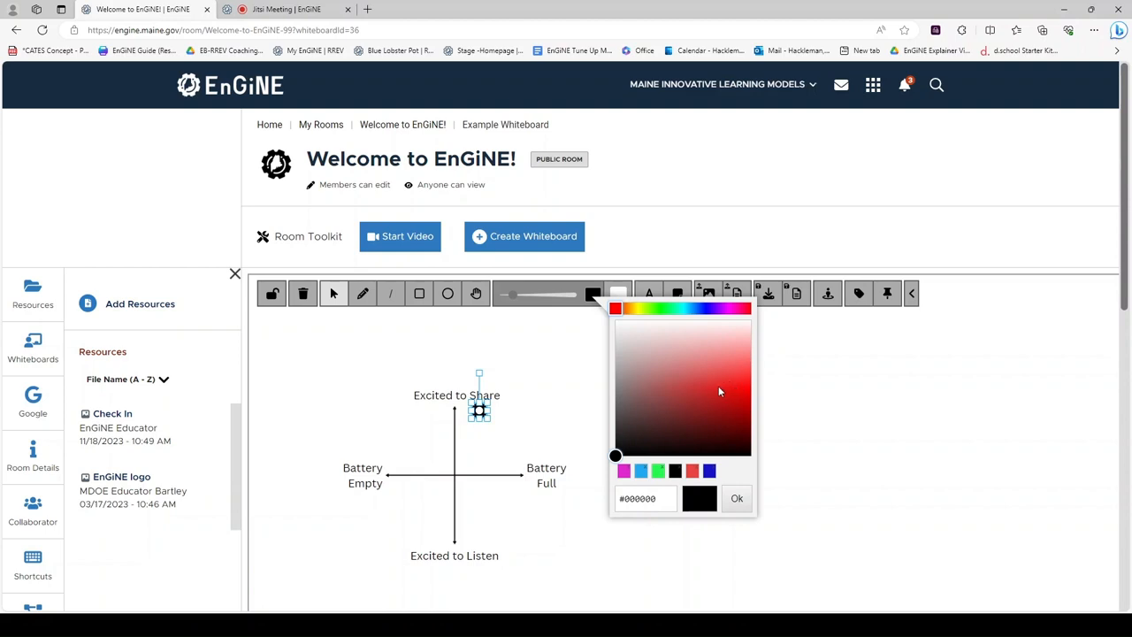
left_click(736, 498)
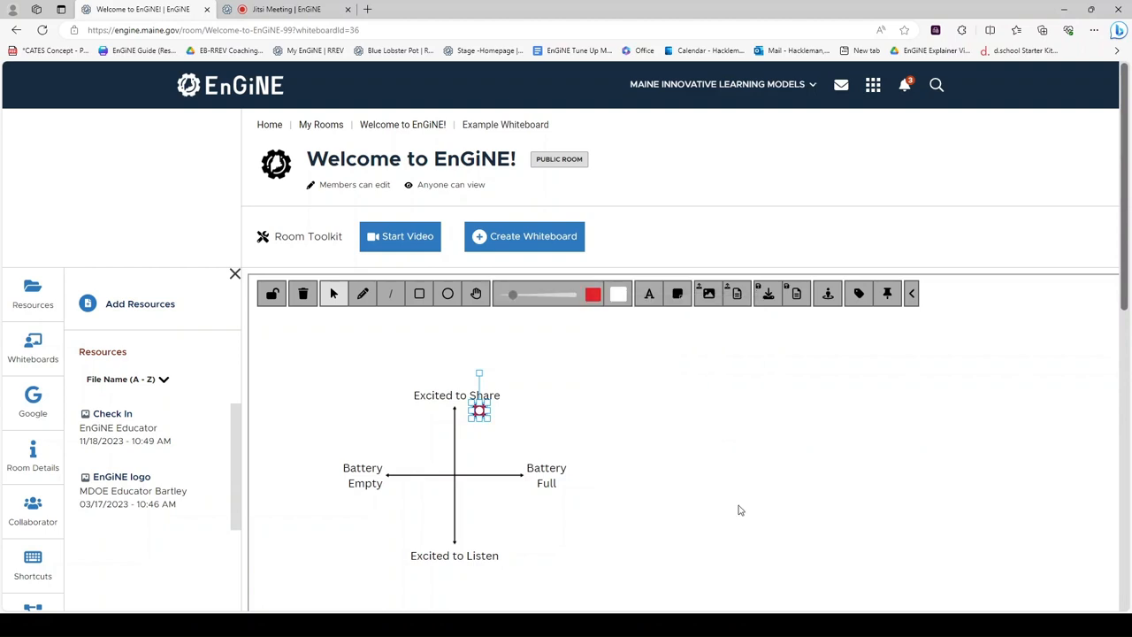
mouse_move(623, 316)
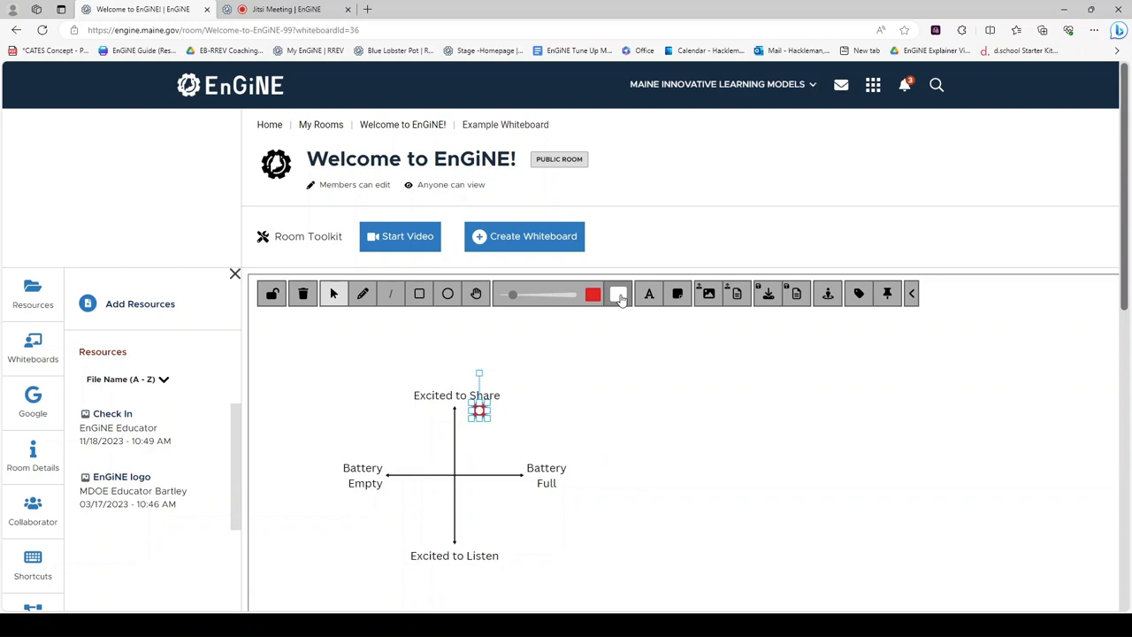
left_click(618, 292)
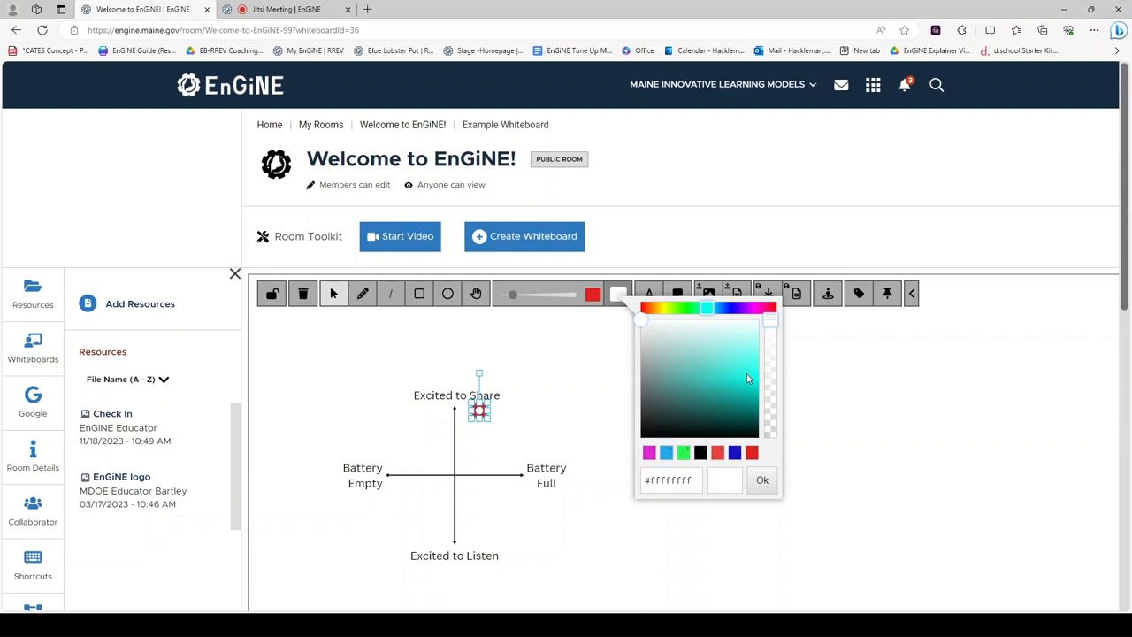
left_click(762, 479)
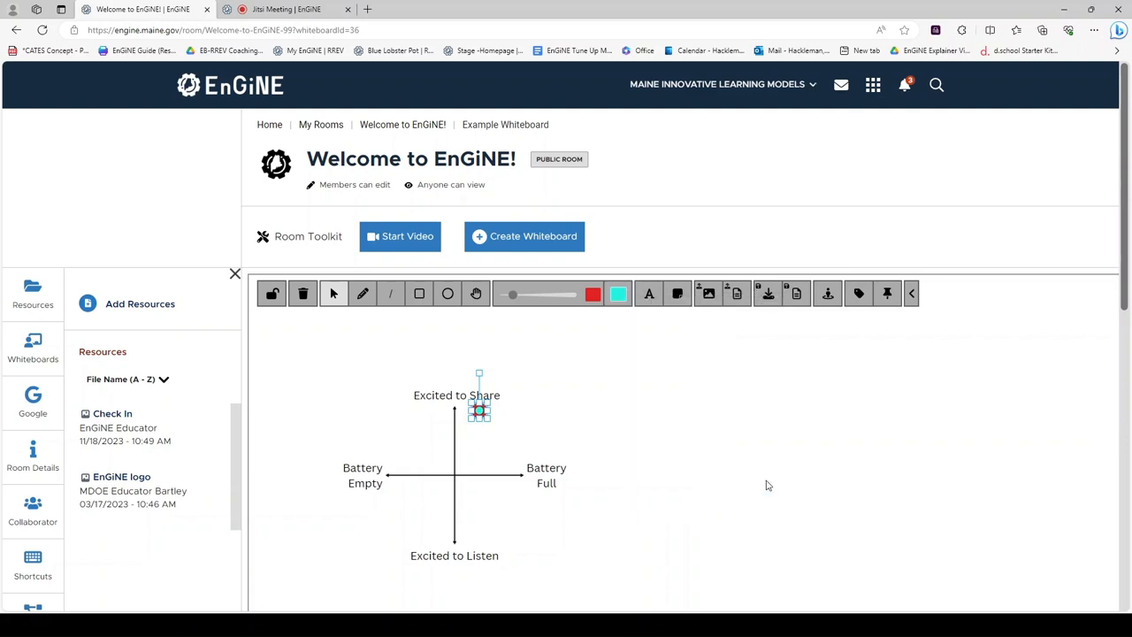
mouse_move(574, 427)
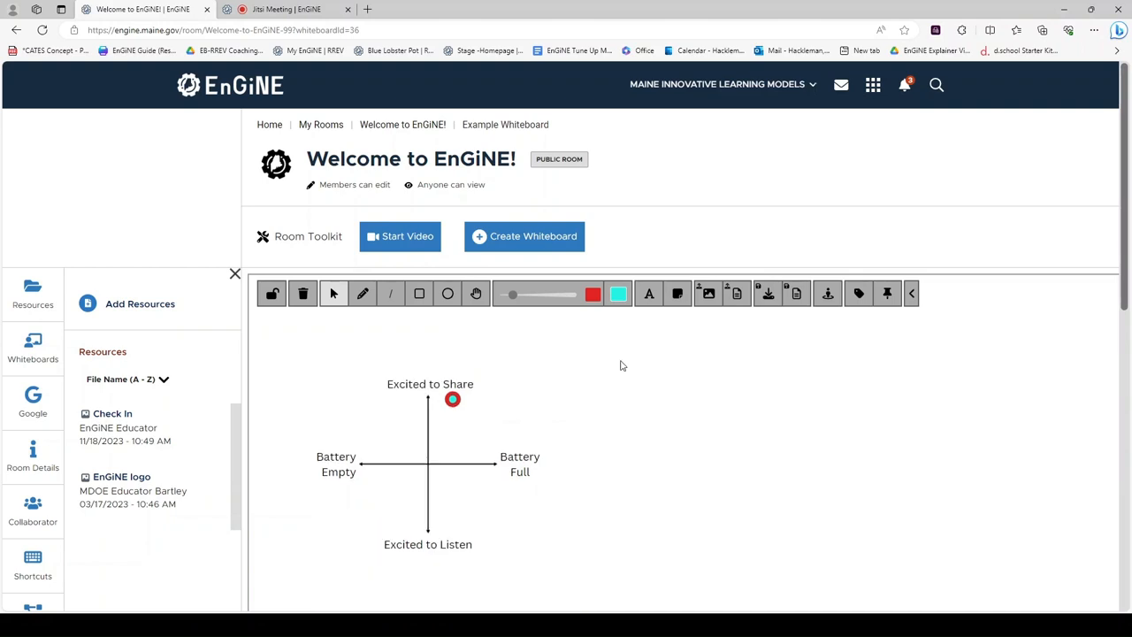
mouse_move(649, 292)
type("Place a dot on the plane to indicate how you are feeling today")
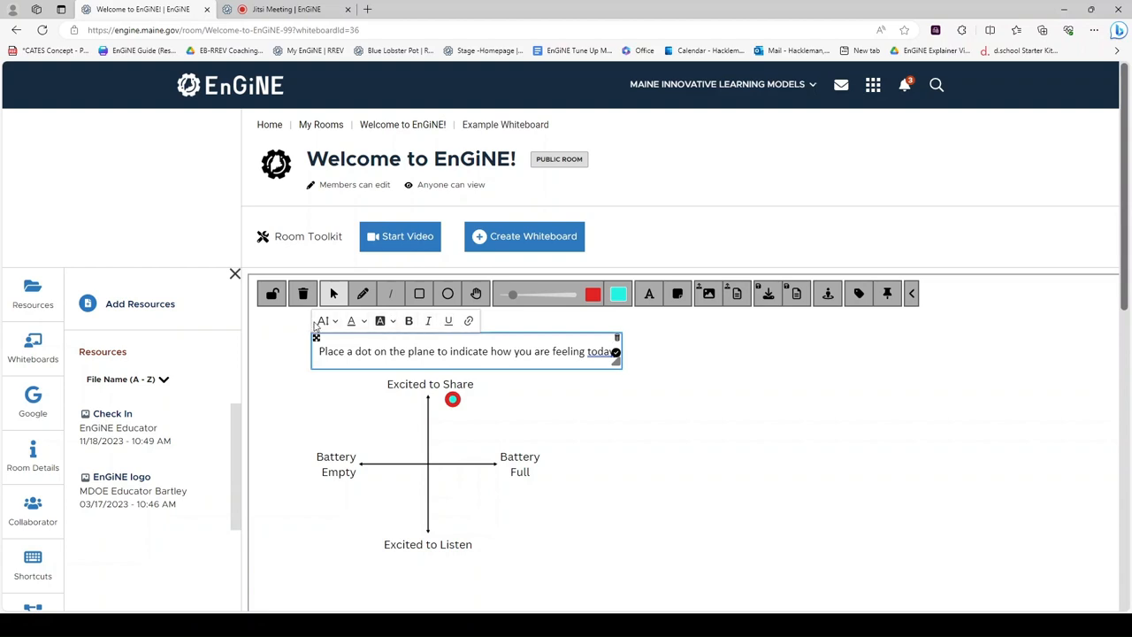
mouse_move(469, 321)
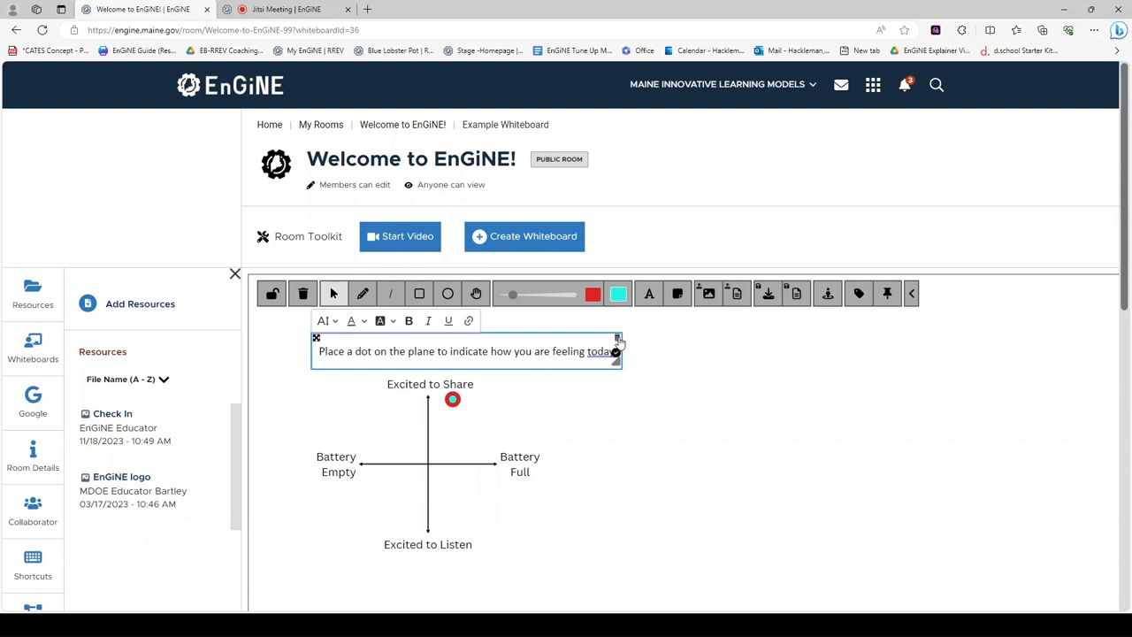
mouse_move(639, 354)
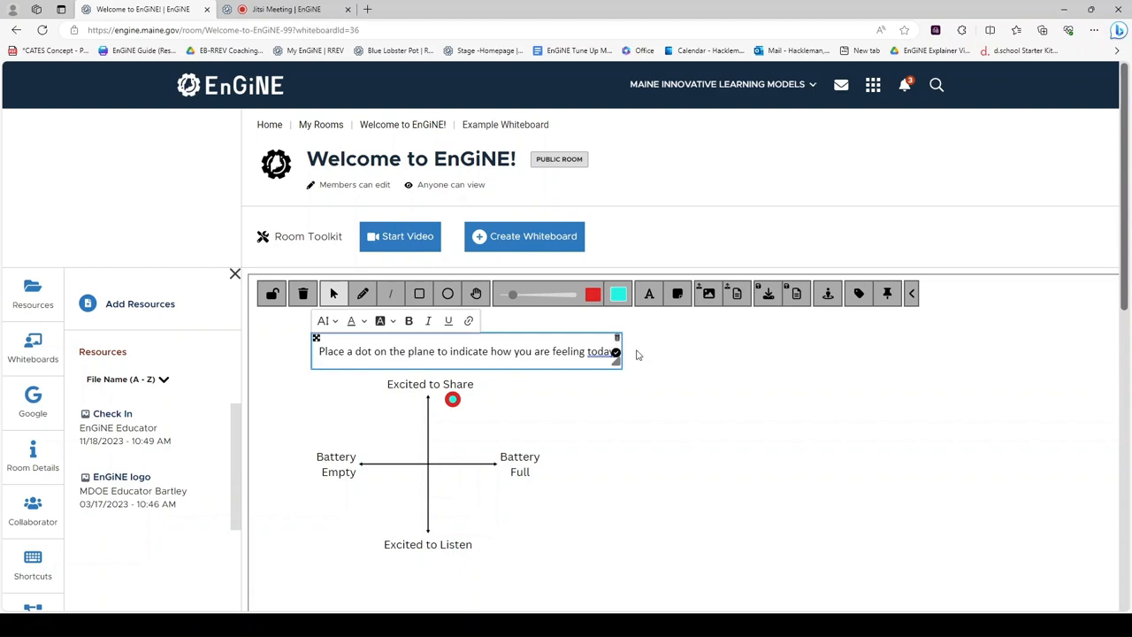
mouse_move(641, 349)
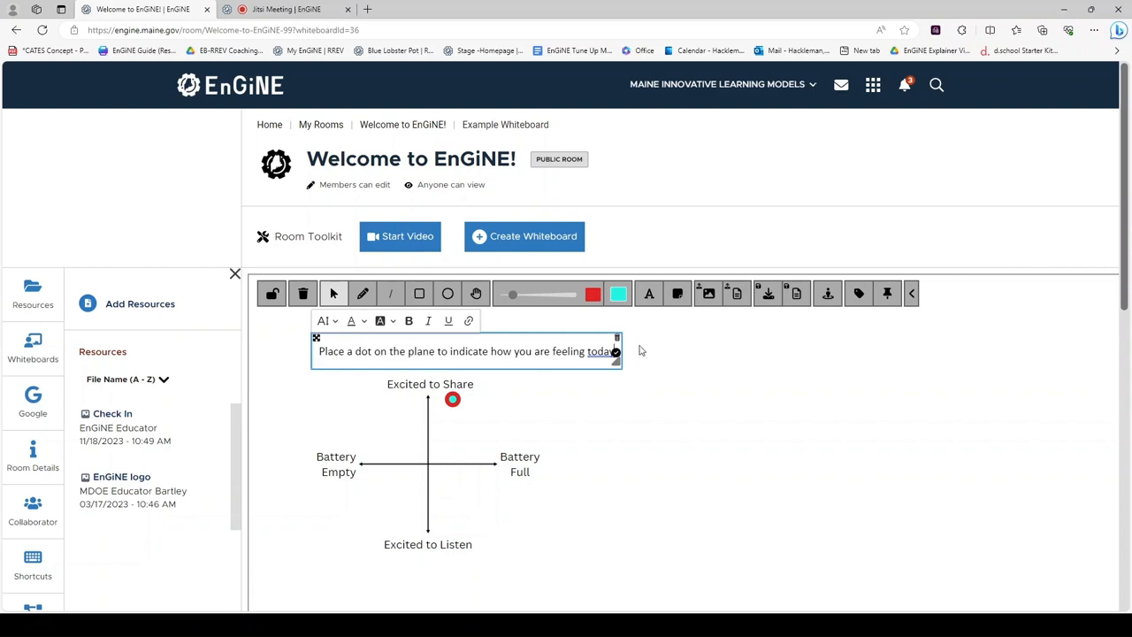
Finish the 'Place a dot on the plane to indicate how you are feeling today' text
left_click(625, 384)
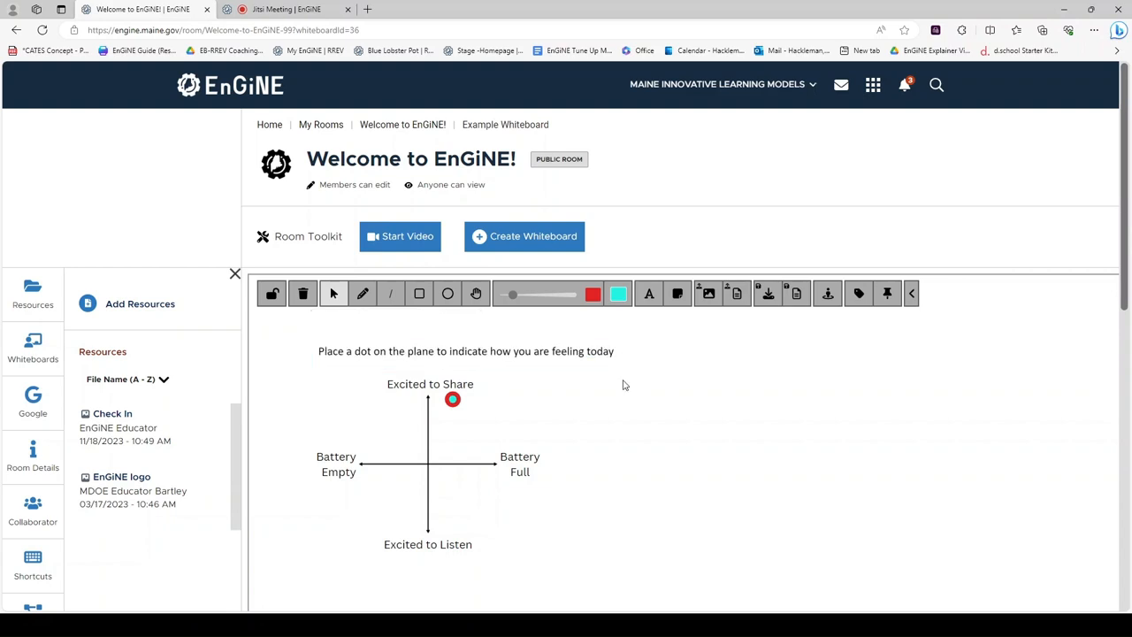
mouse_move(606, 355)
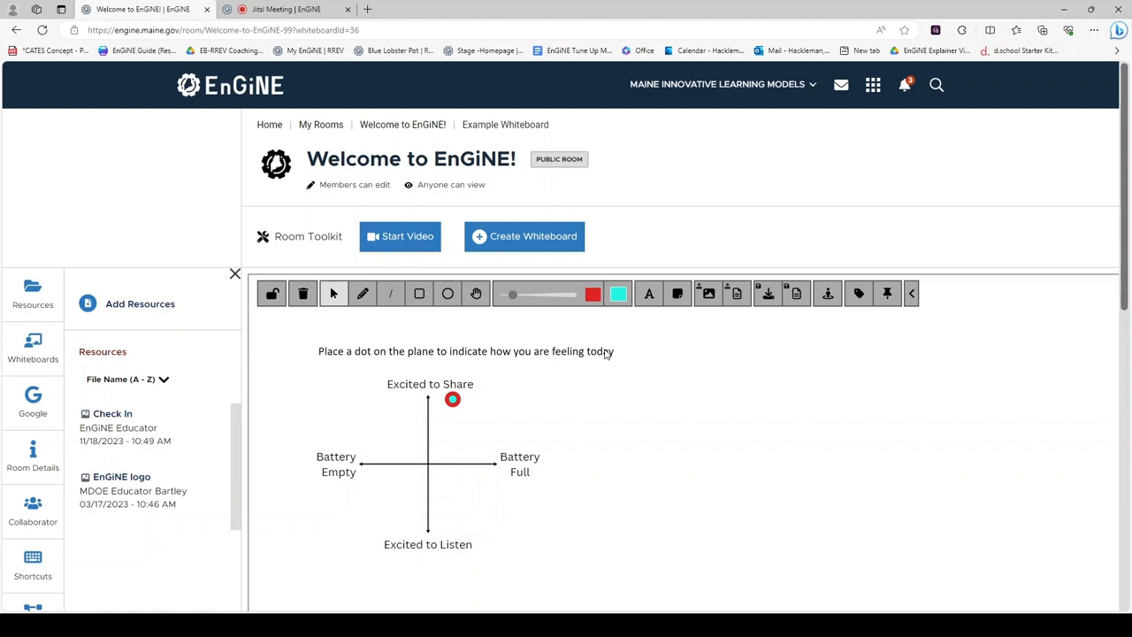
mouse_move(649, 363)
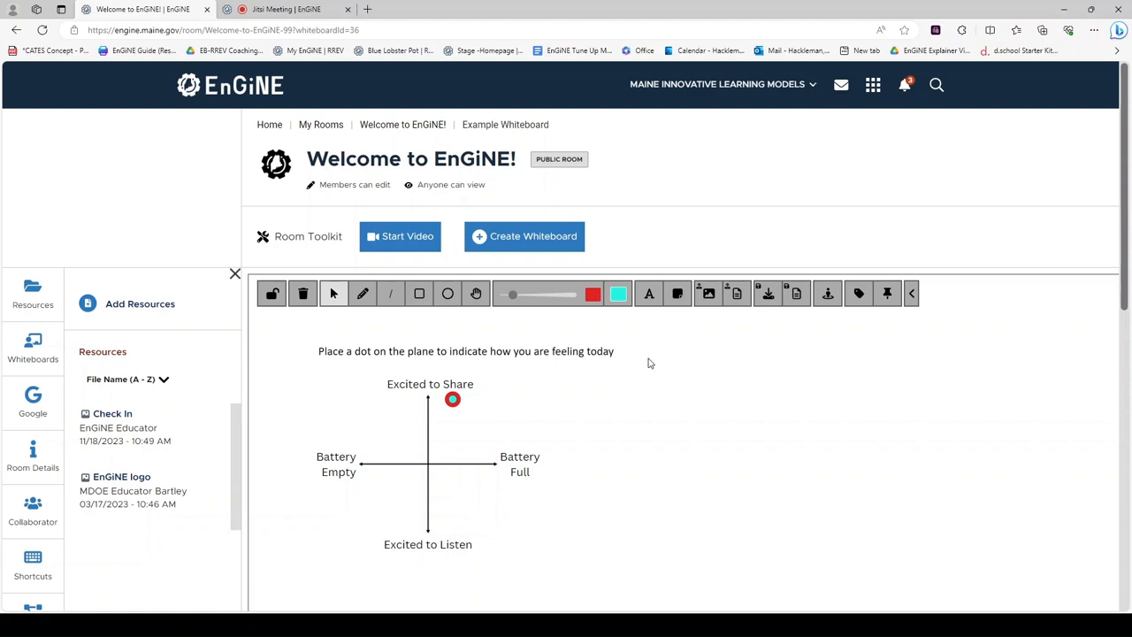
mouse_move(648, 293)
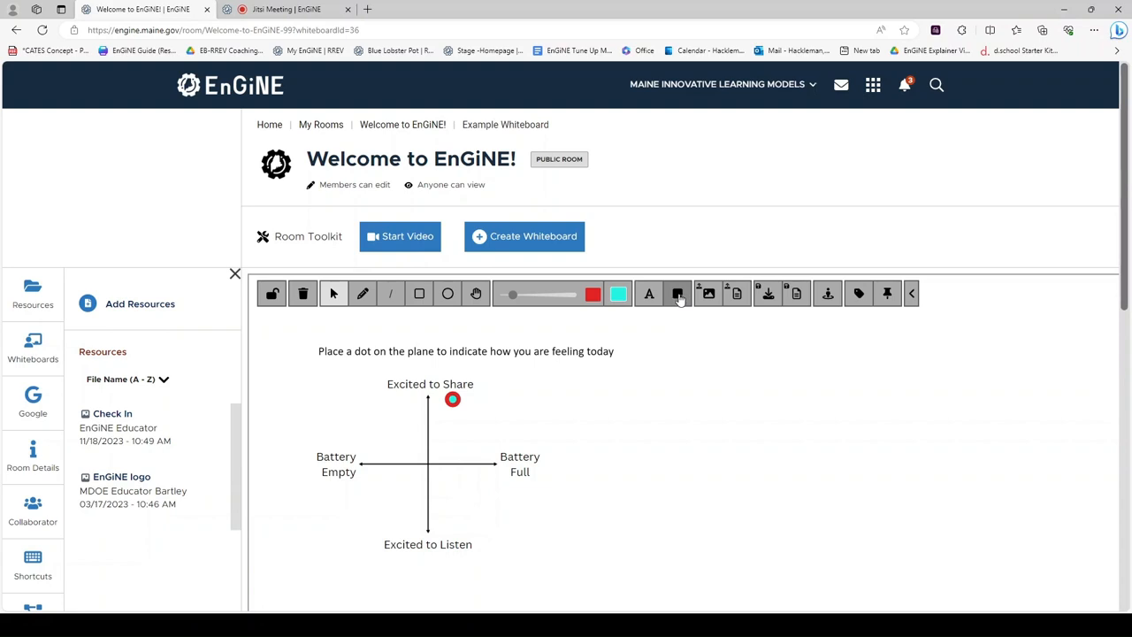
Choose the sticky note tool and set its colour to pink
left_click(677, 293)
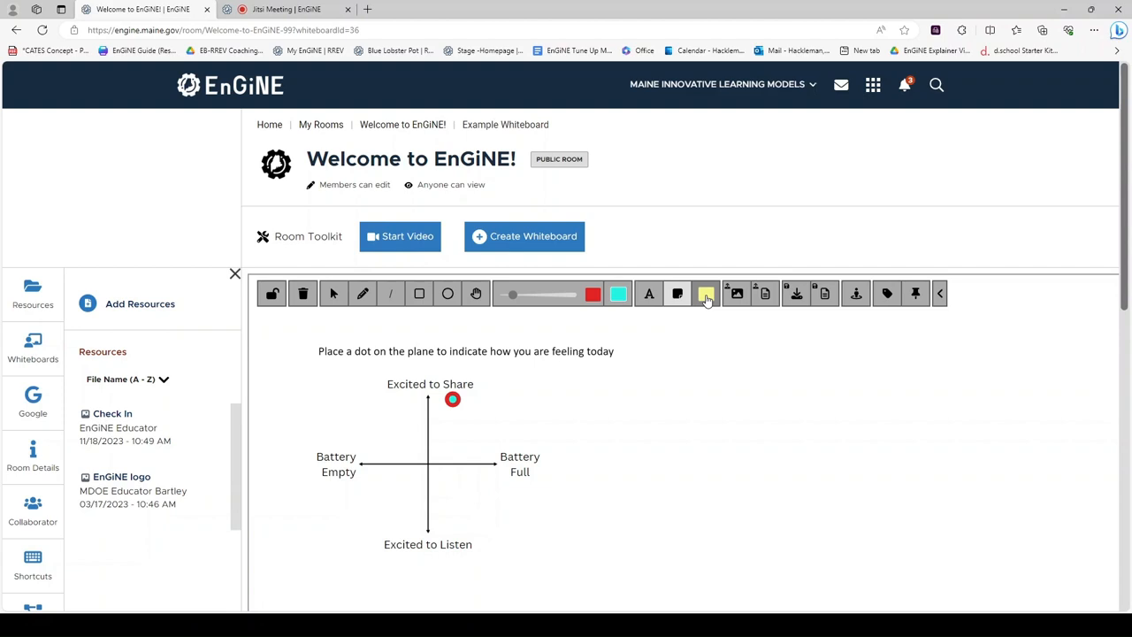
left_click(706, 294)
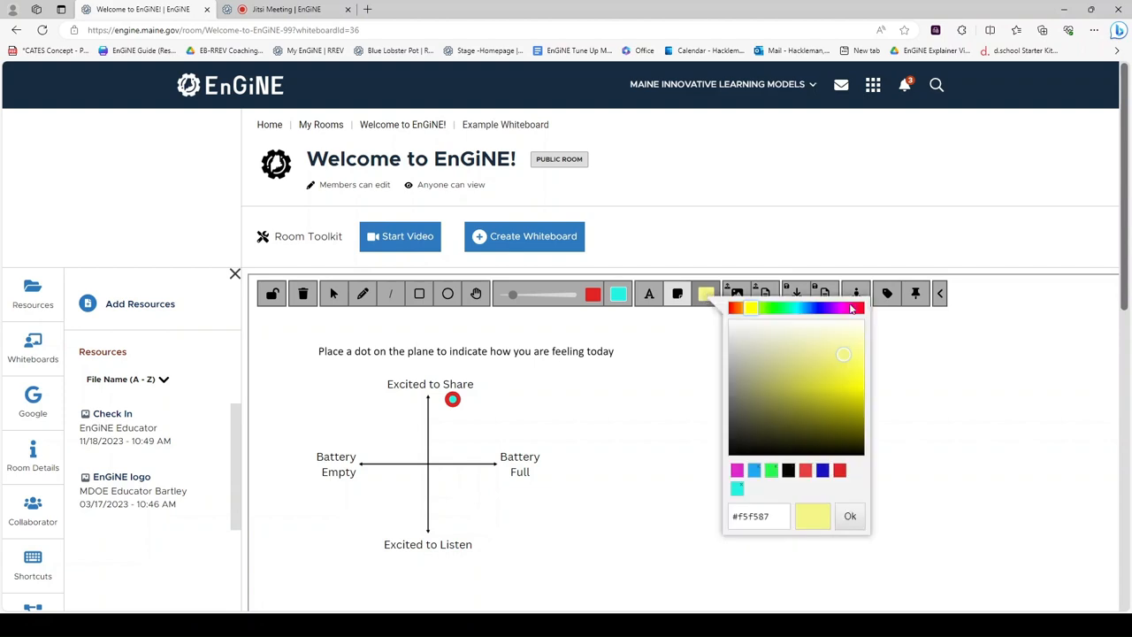
left_click(849, 308)
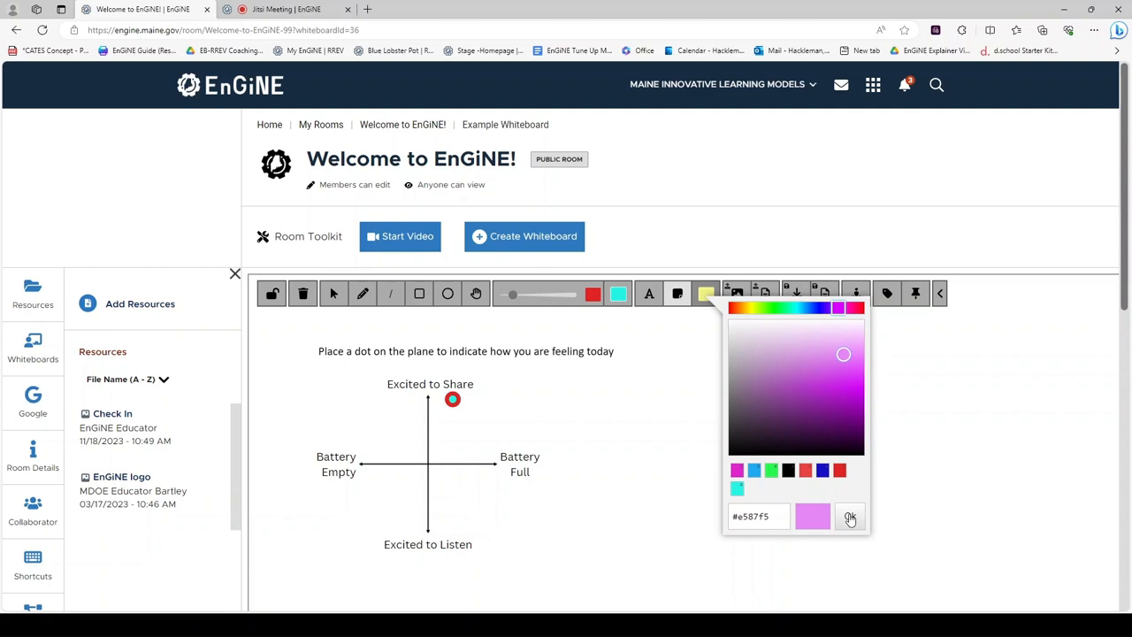
left_click(849, 517)
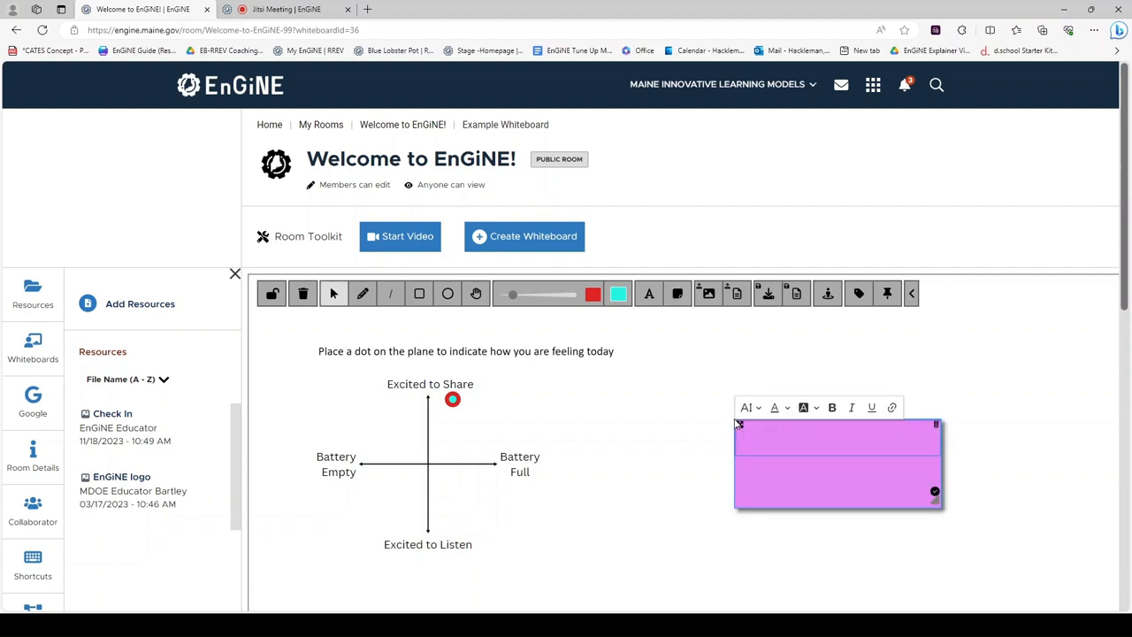
Complete the pink sticky note with 'Reggie' and 'EnGiNE Coach', then re-enter and exit the instruction text
type("Reggie")
type("En")
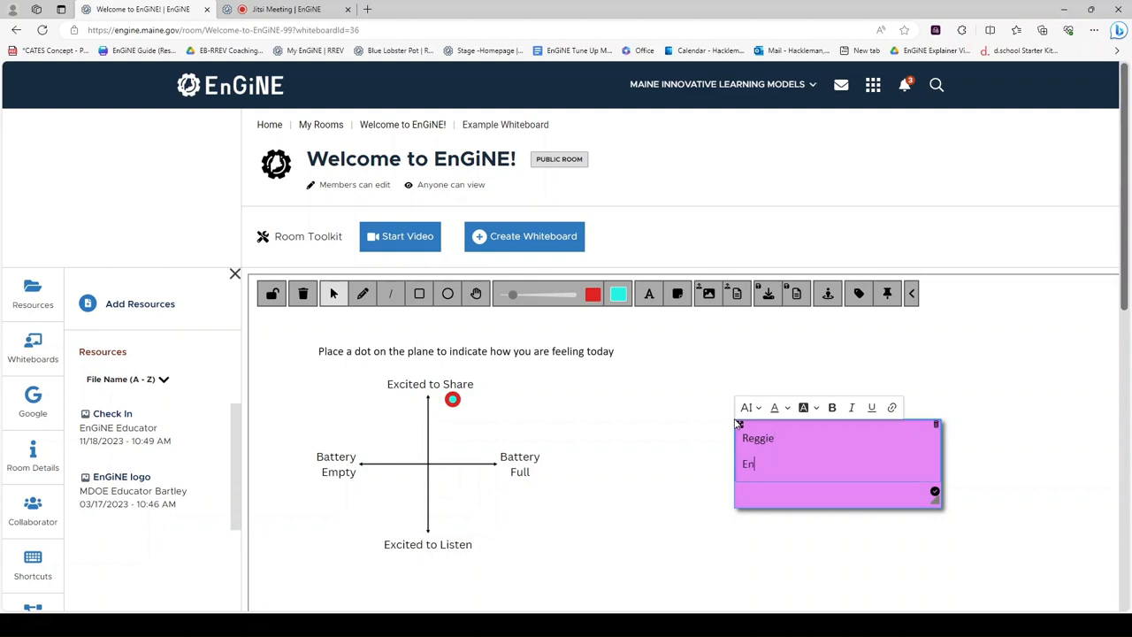
type("GiNE Coach")
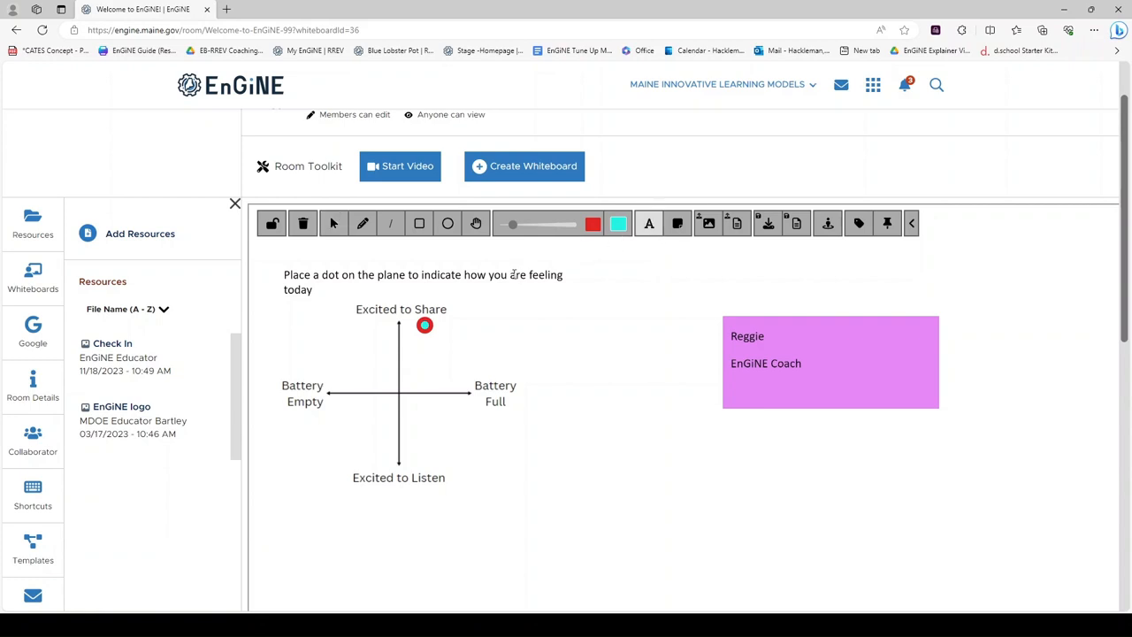
double_click(422, 274)
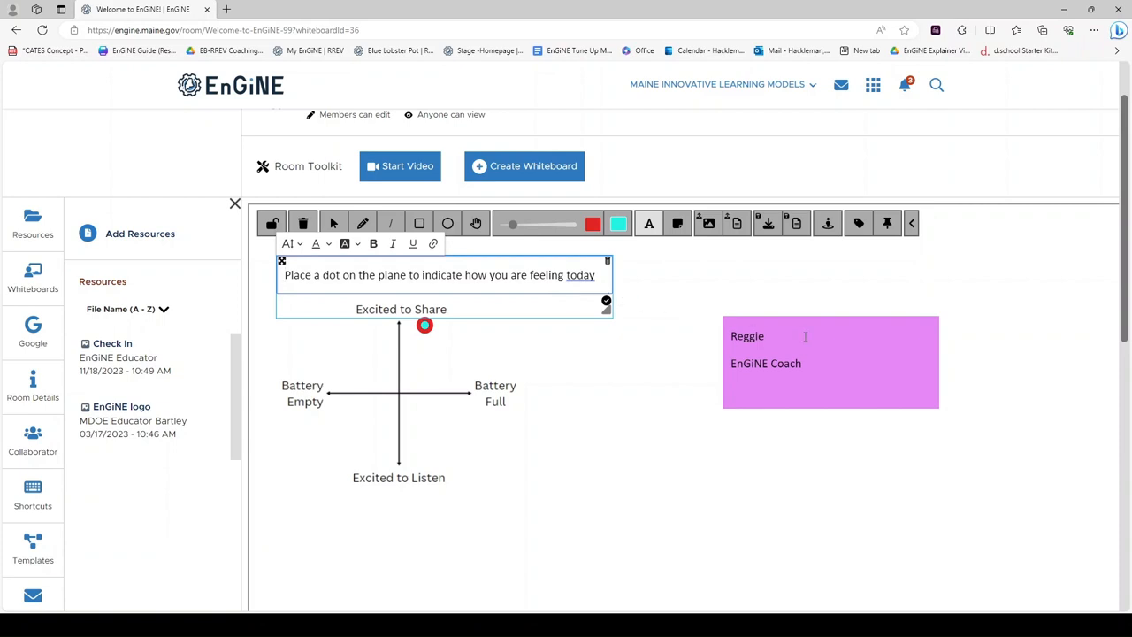
left_click(806, 336)
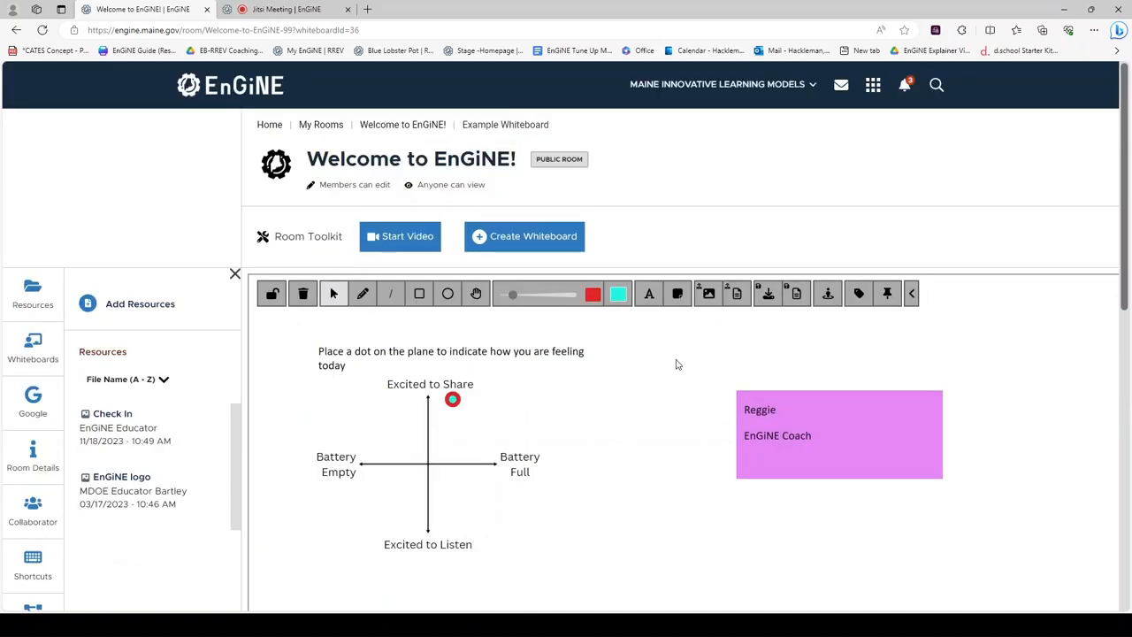
mouse_move(636, 356)
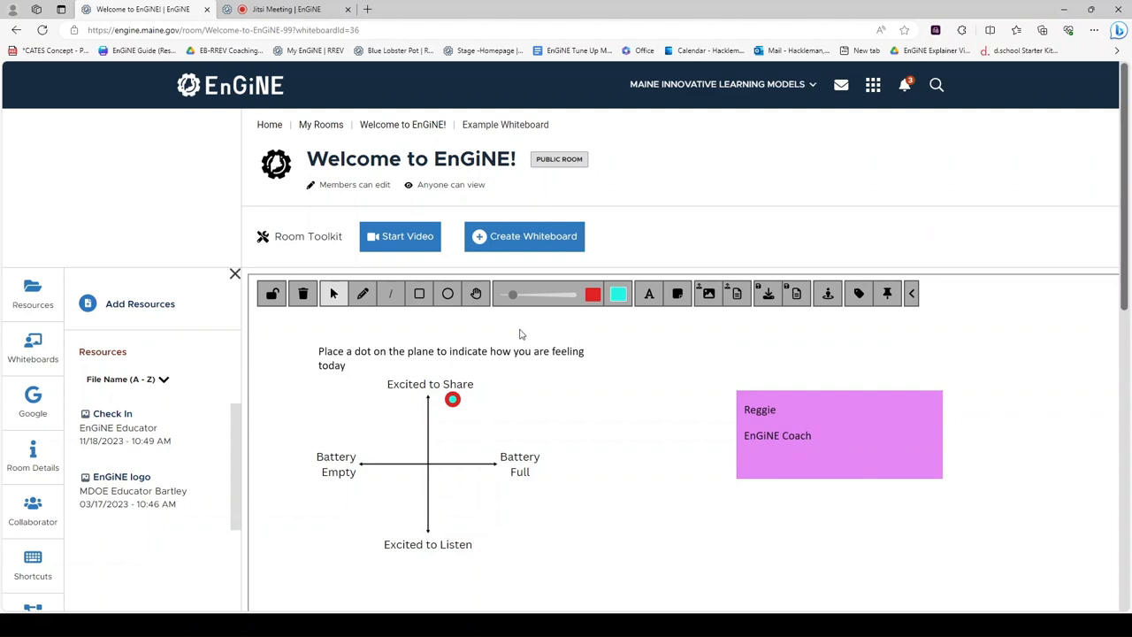
mouse_move(479, 321)
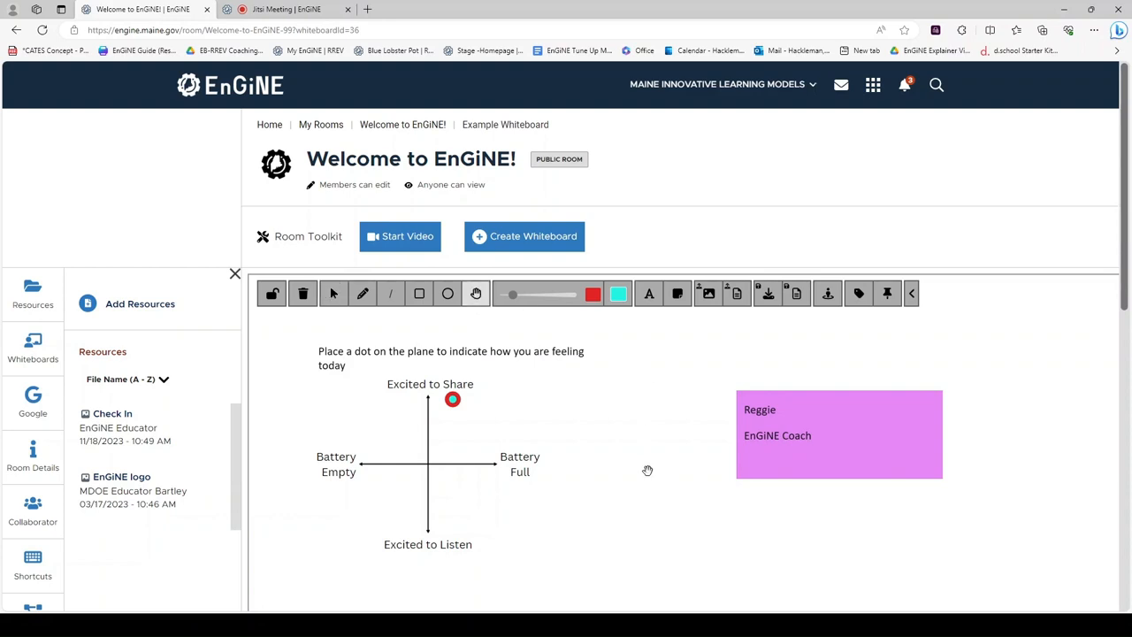
Pan the whiteboard sideways, scroll down, and zoom in to 128 with the minimap slider
left_click_drag(647, 470, 758, 483)
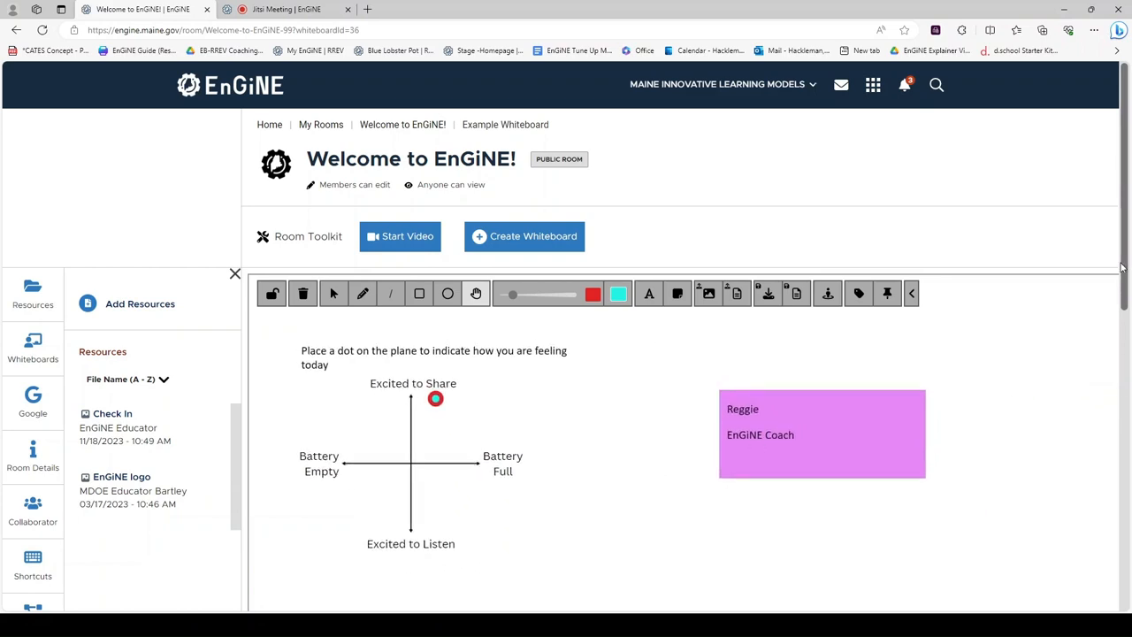
scroll("down", 3)
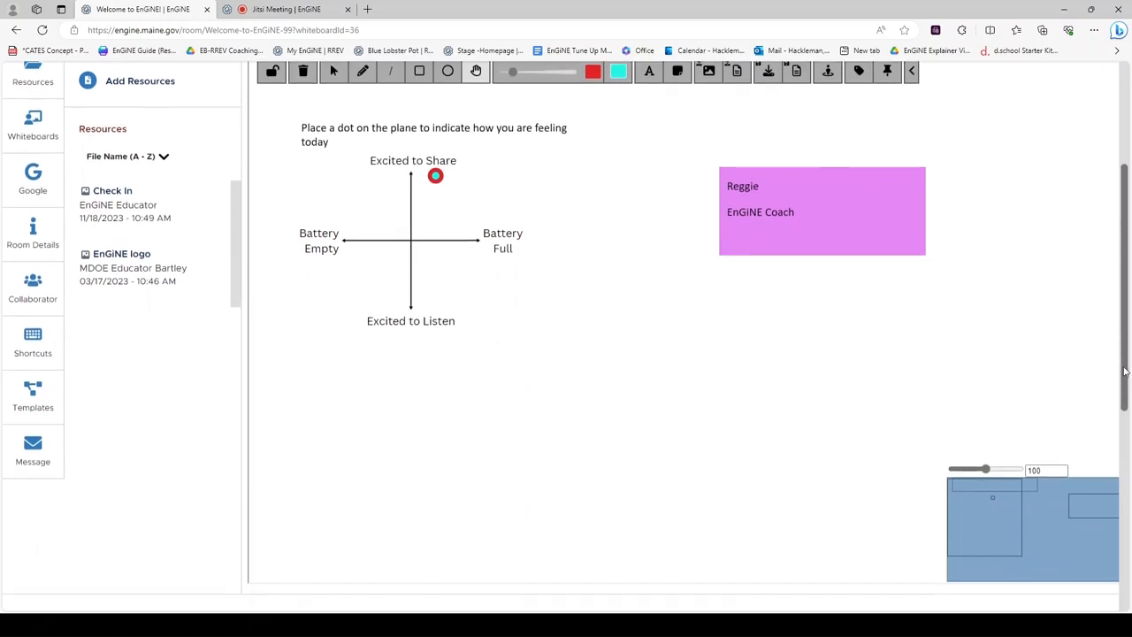
scroll("down", 3)
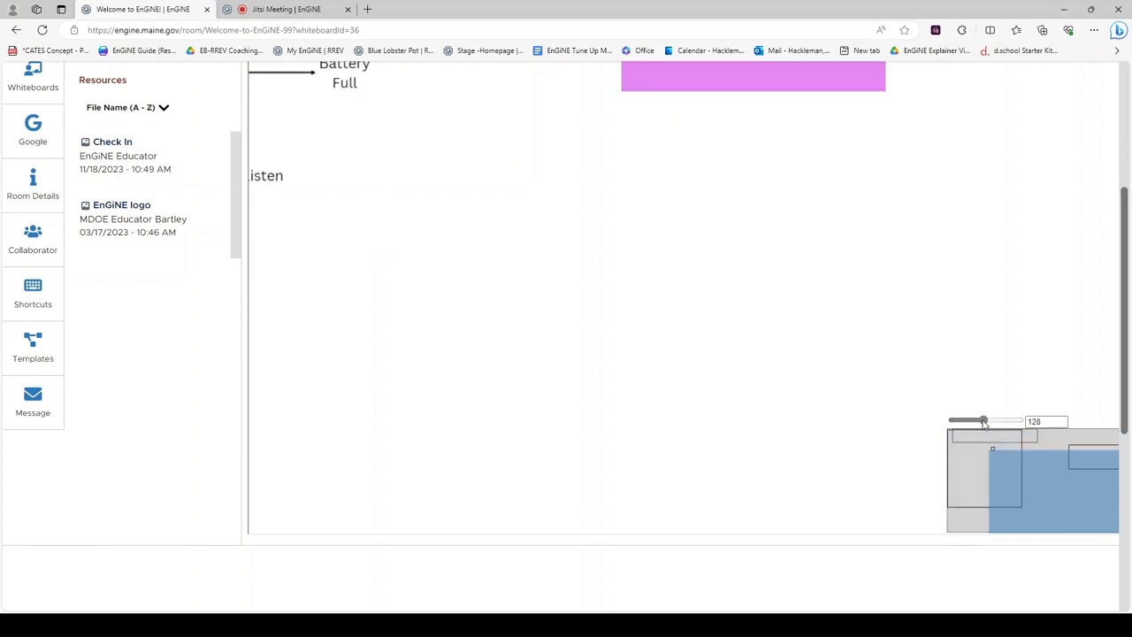
left_click_drag(982, 421, 973, 421)
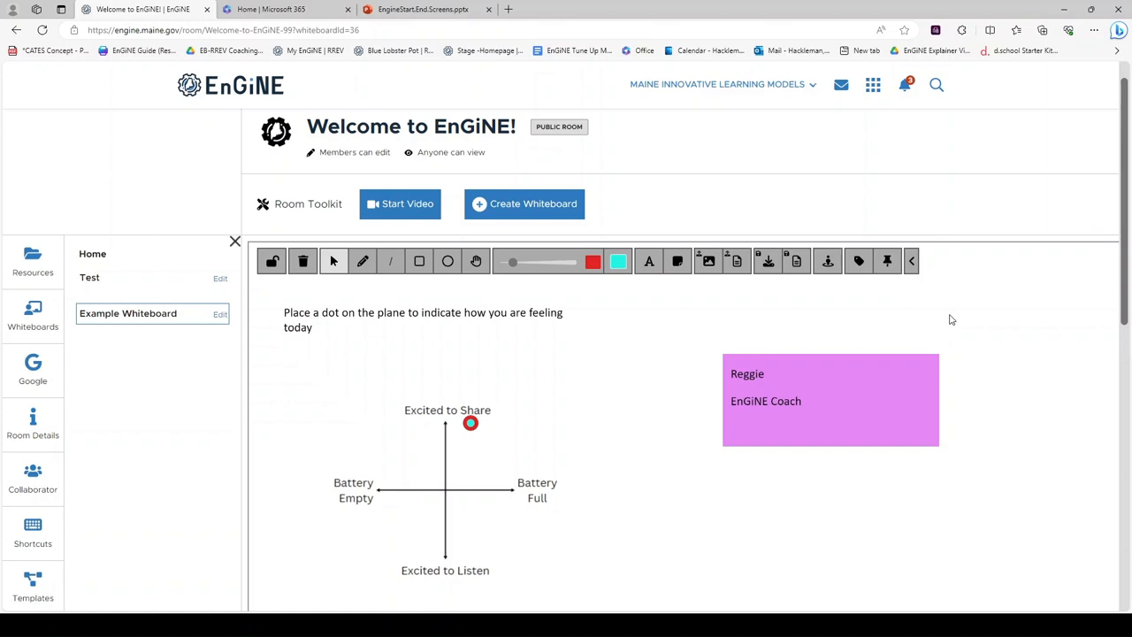
mouse_move(831, 281)
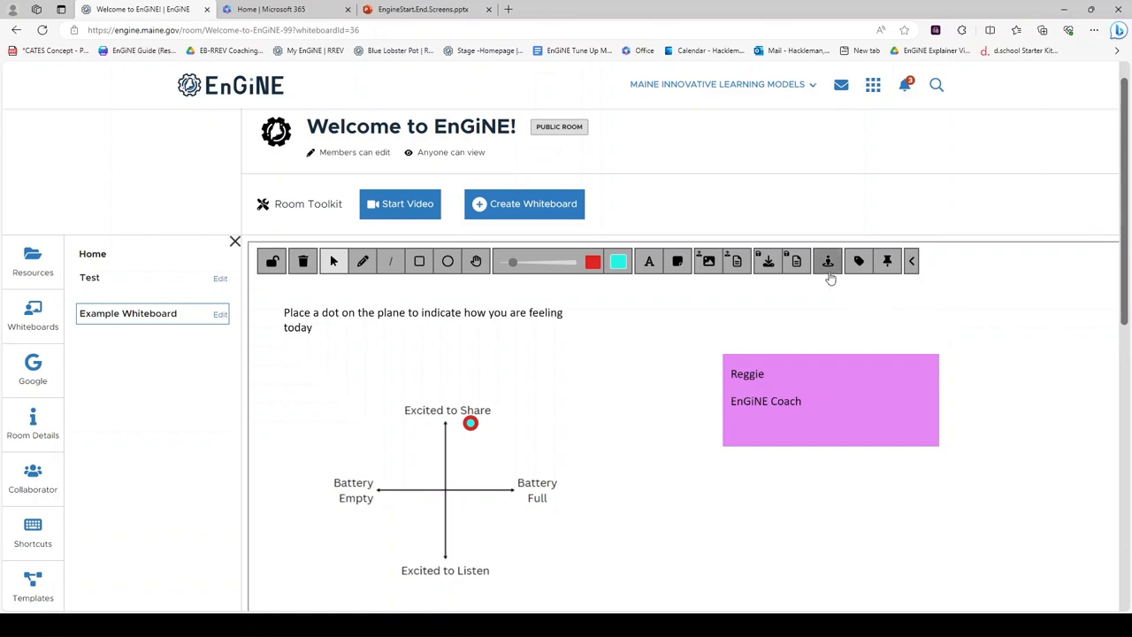
mouse_move(896, 277)
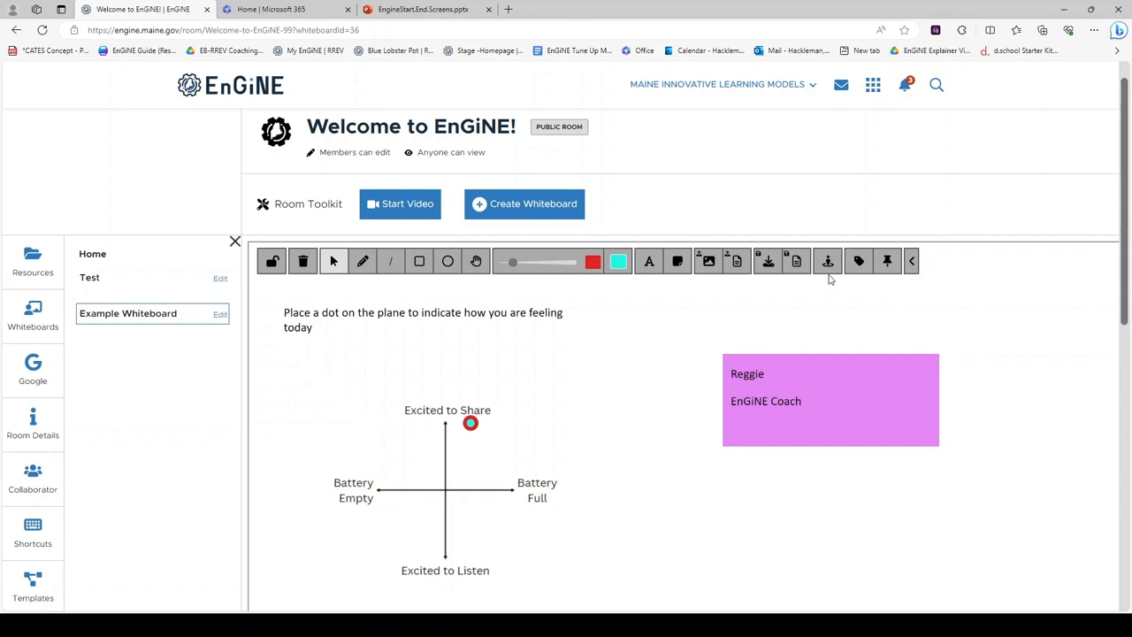
mouse_move(886, 261)
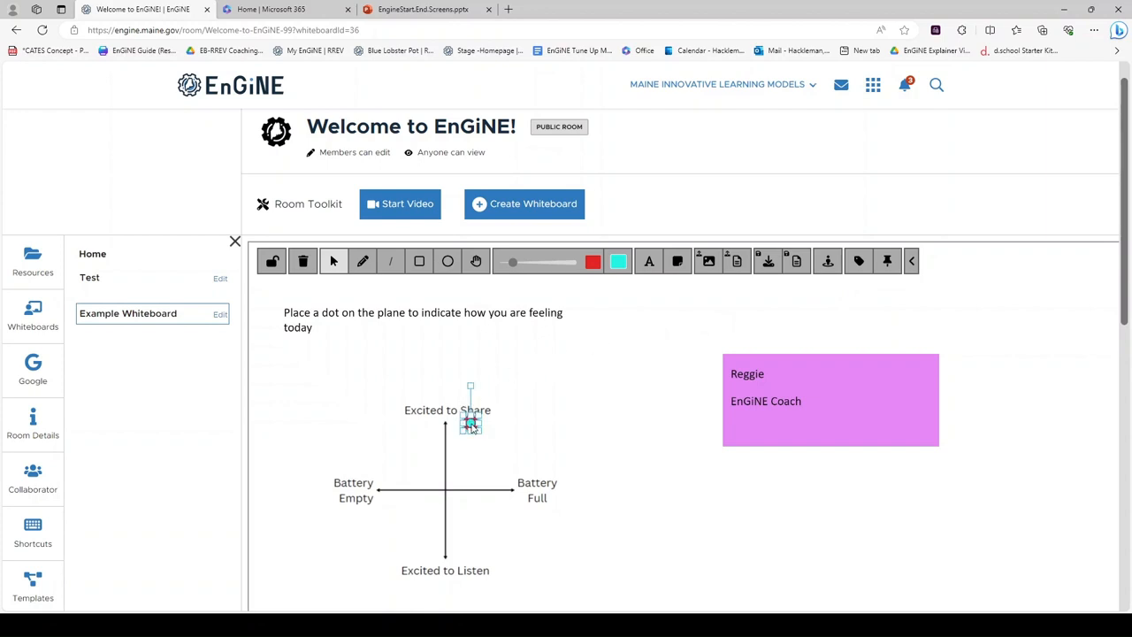
Add a pin labelled 'Reggie' to the red dot from its right-click menu
right_click(470, 425)
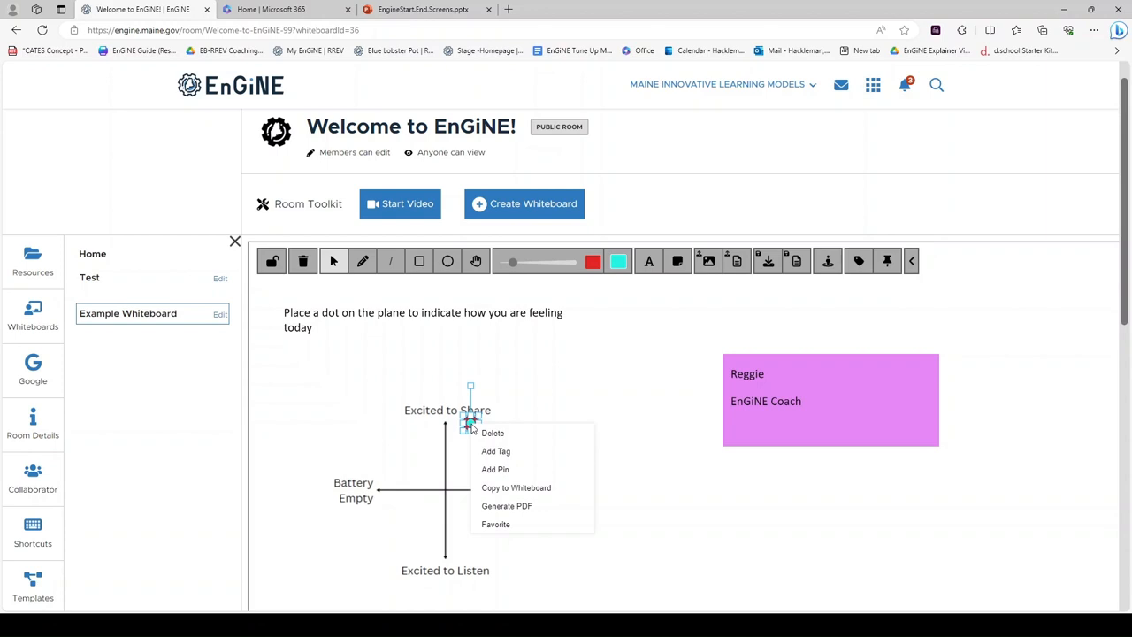
mouse_move(495, 470)
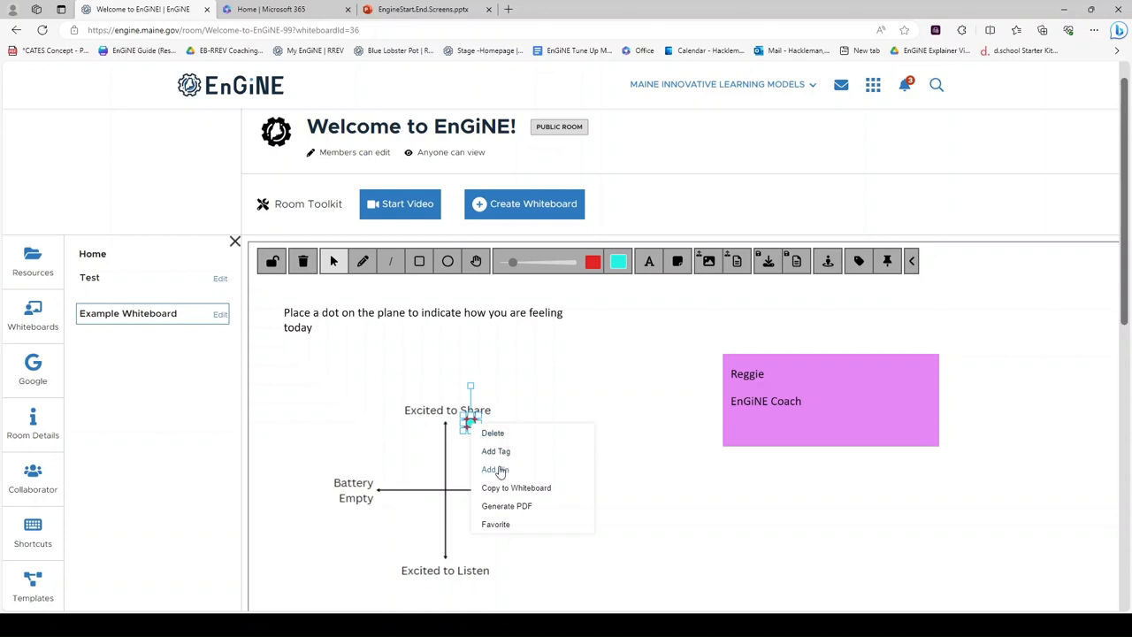
left_click(494, 469)
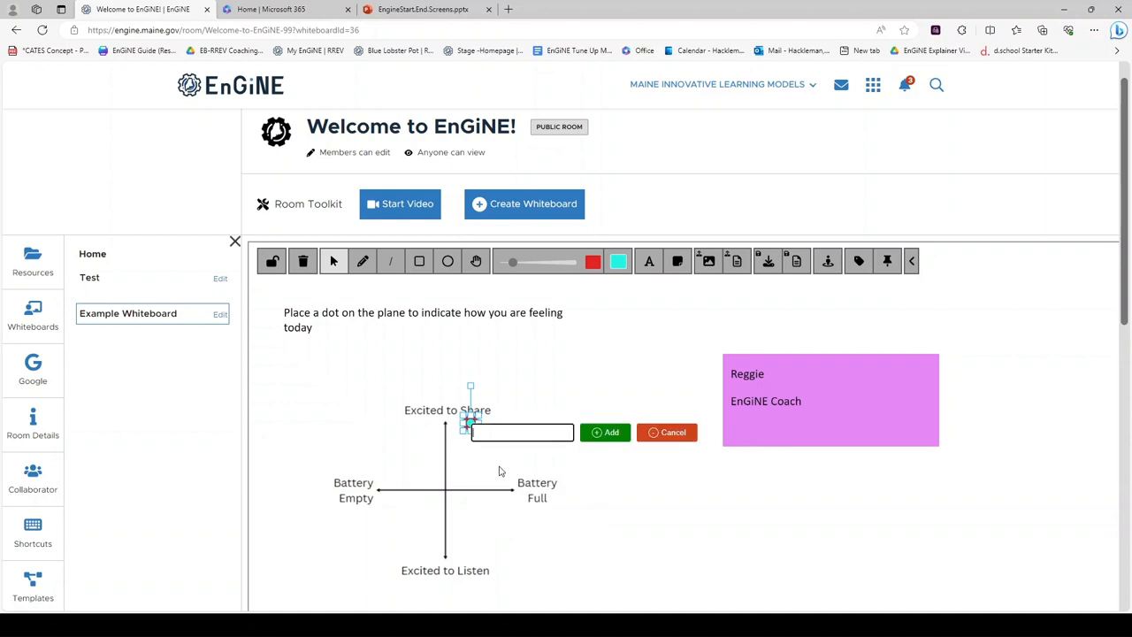
type("Reggie")
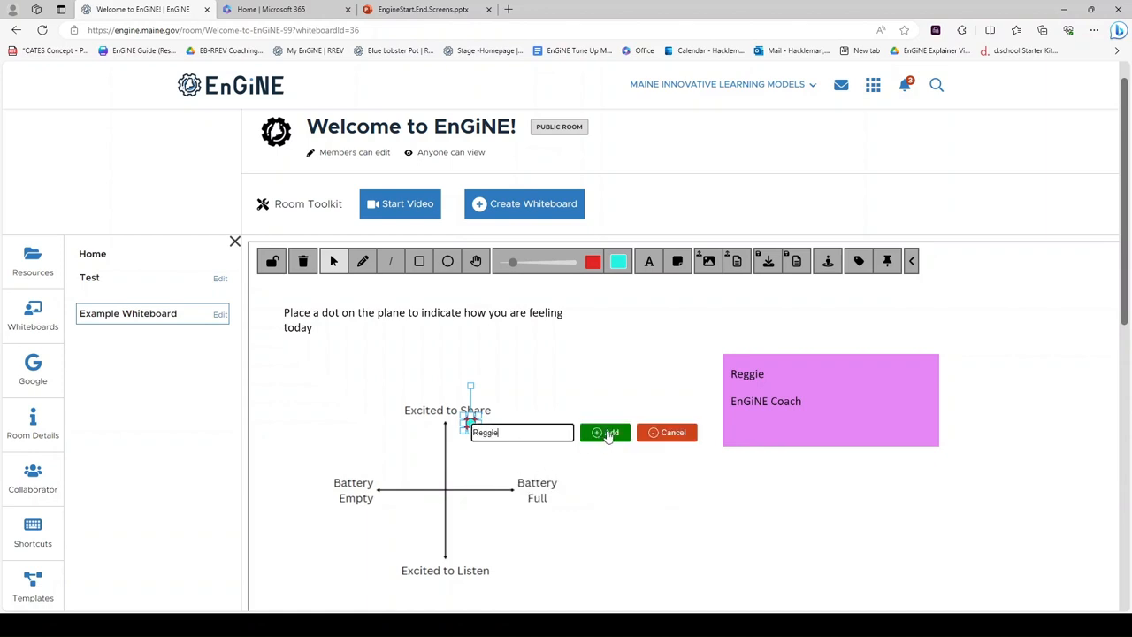
left_click(605, 432)
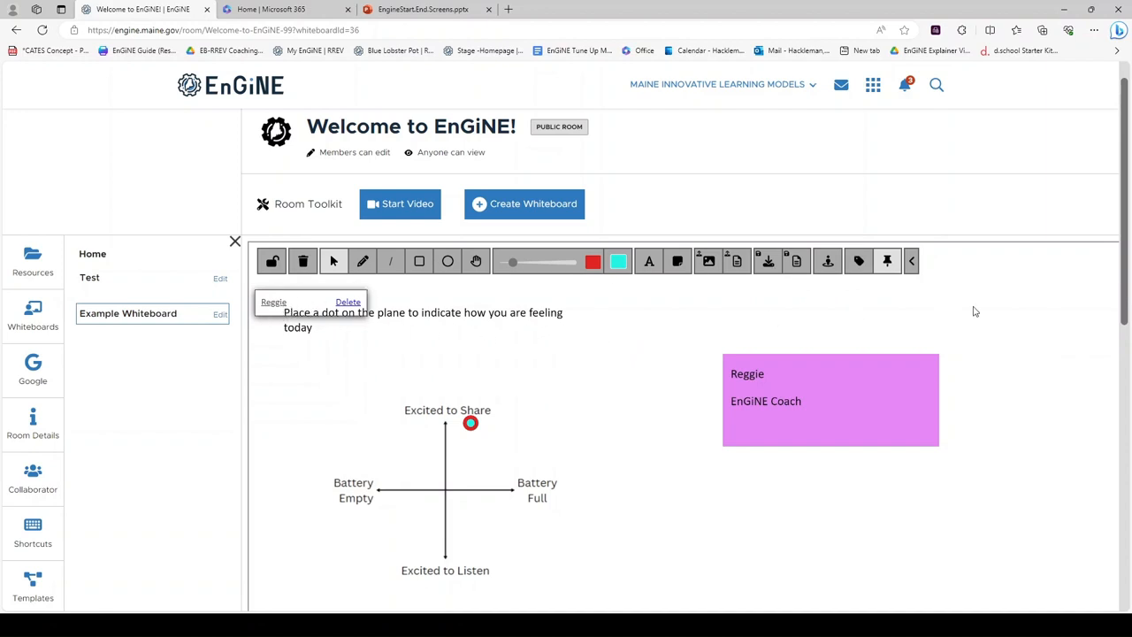
mouse_move(428, 278)
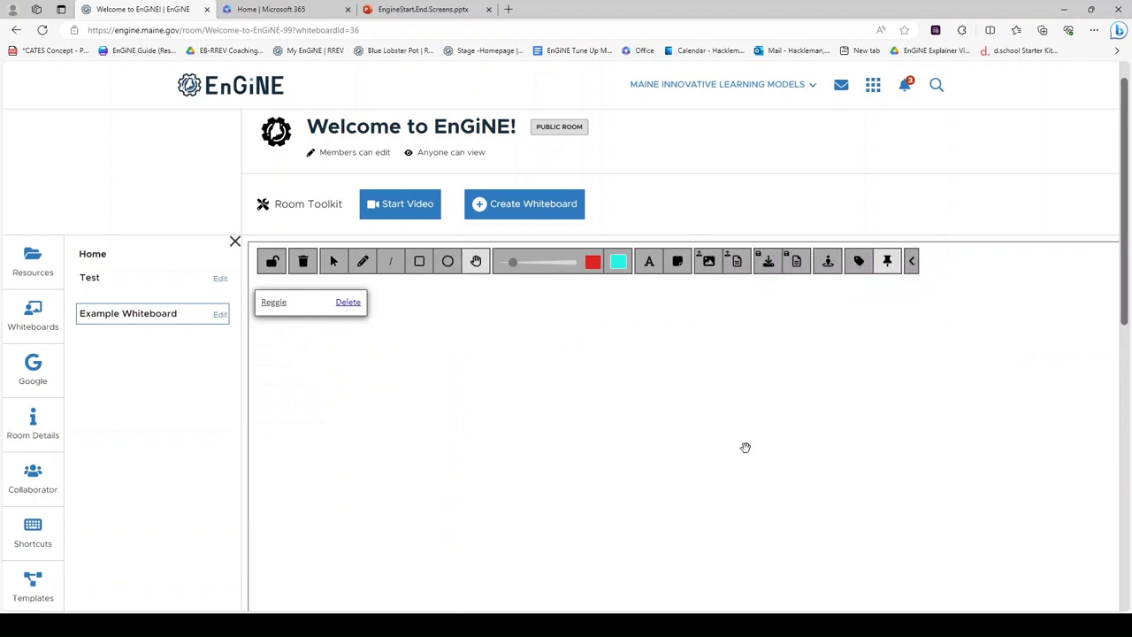
mouse_move(735, 350)
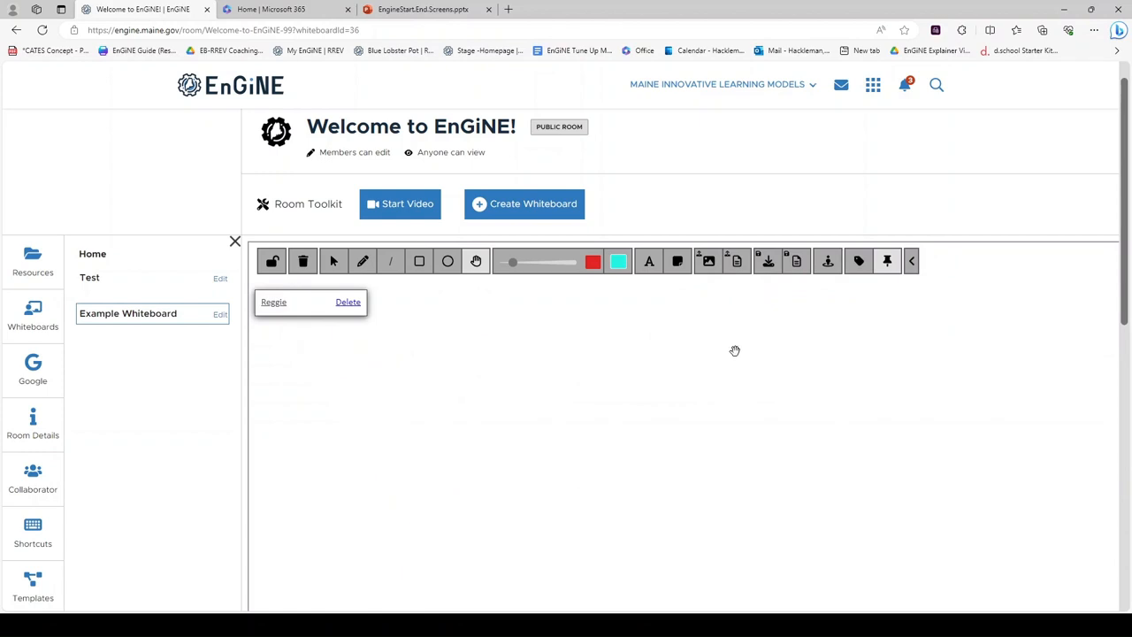
mouse_move(286, 322)
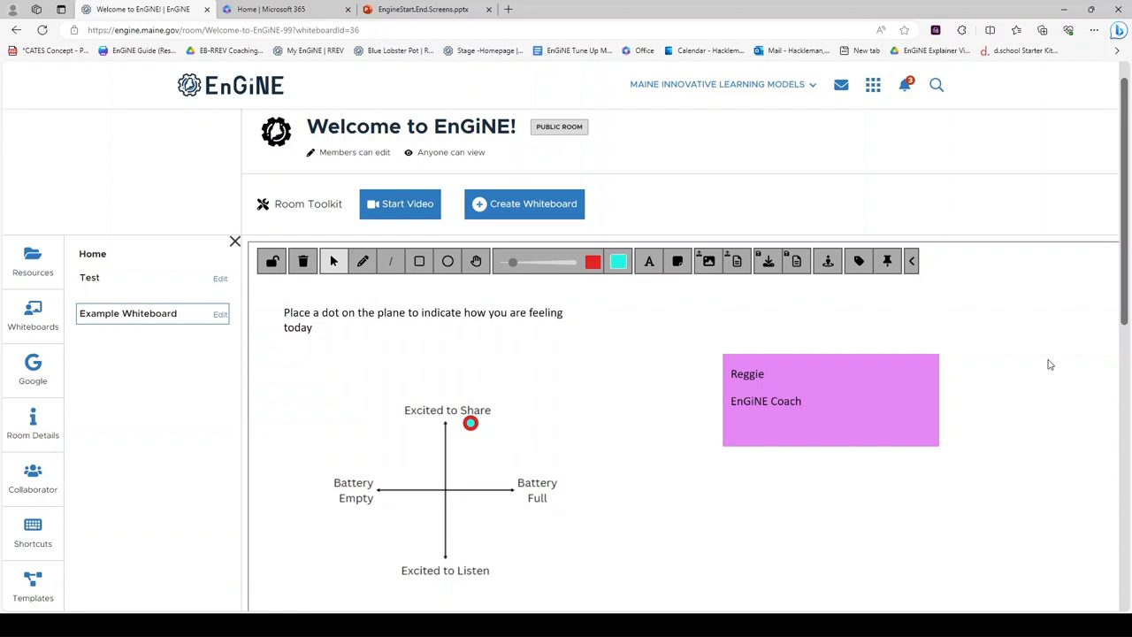
mouse_move(767, 261)
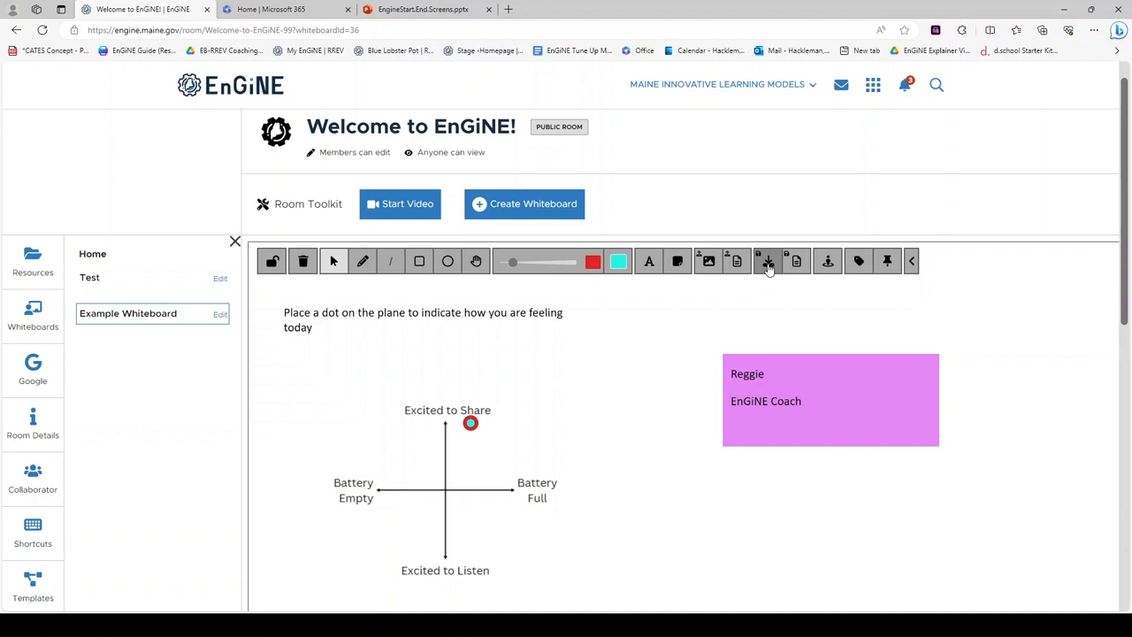
mouse_move(796, 261)
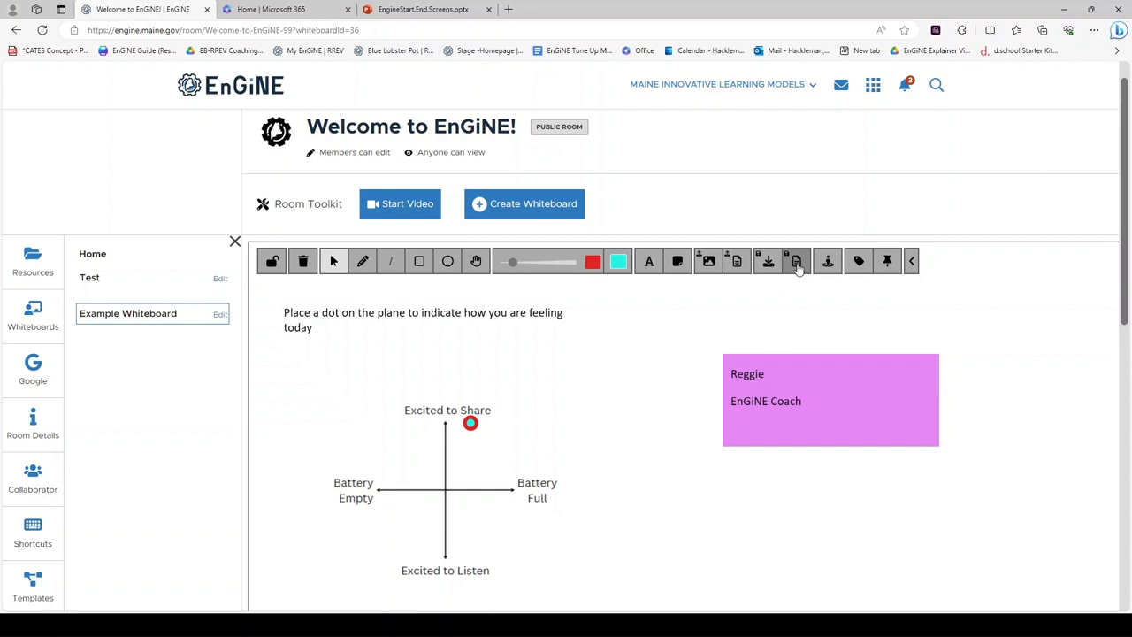
mouse_move(796, 263)
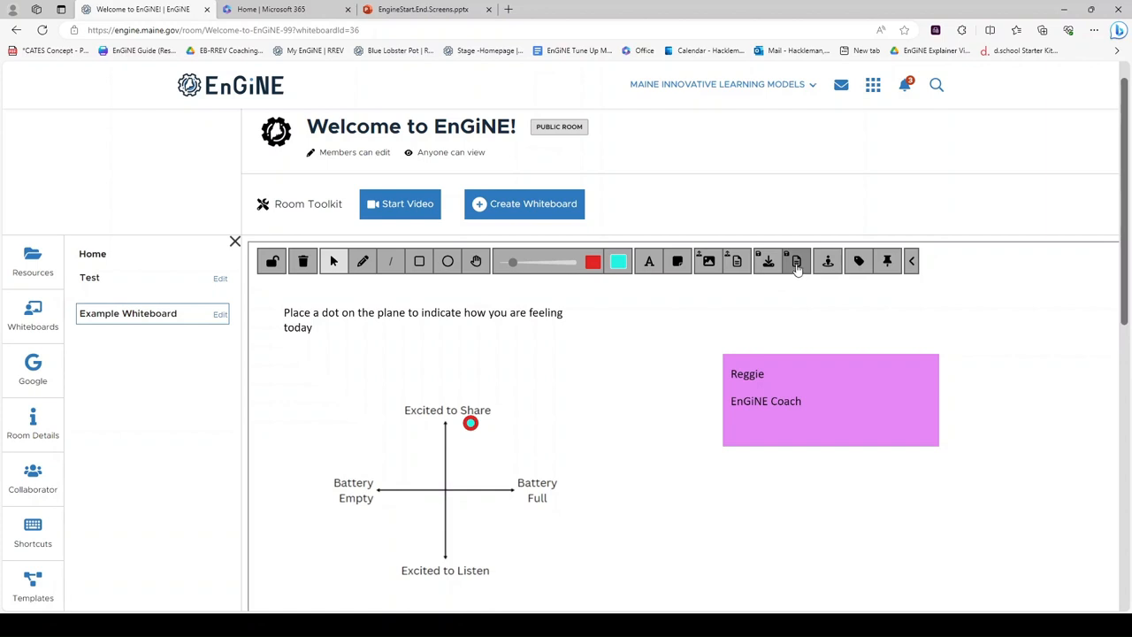